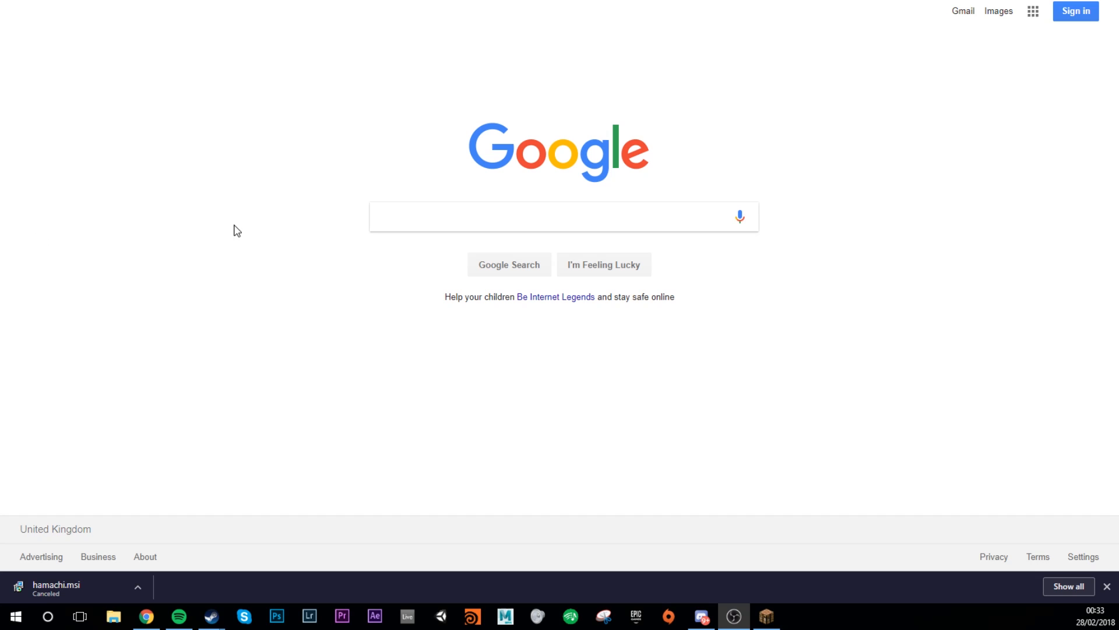
Search for 'hamachi' and open the Hamachi by LogMeIn website
{"action": "left_click", "coordinate": [429, 217]}
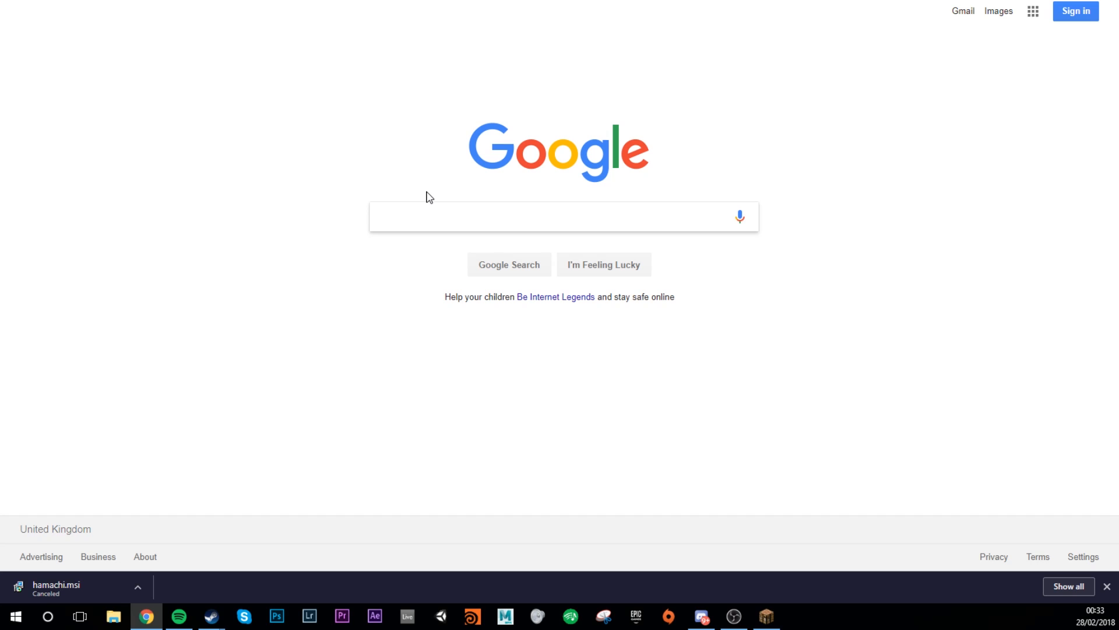
{"action": "left_click", "coordinate": [563, 216]}
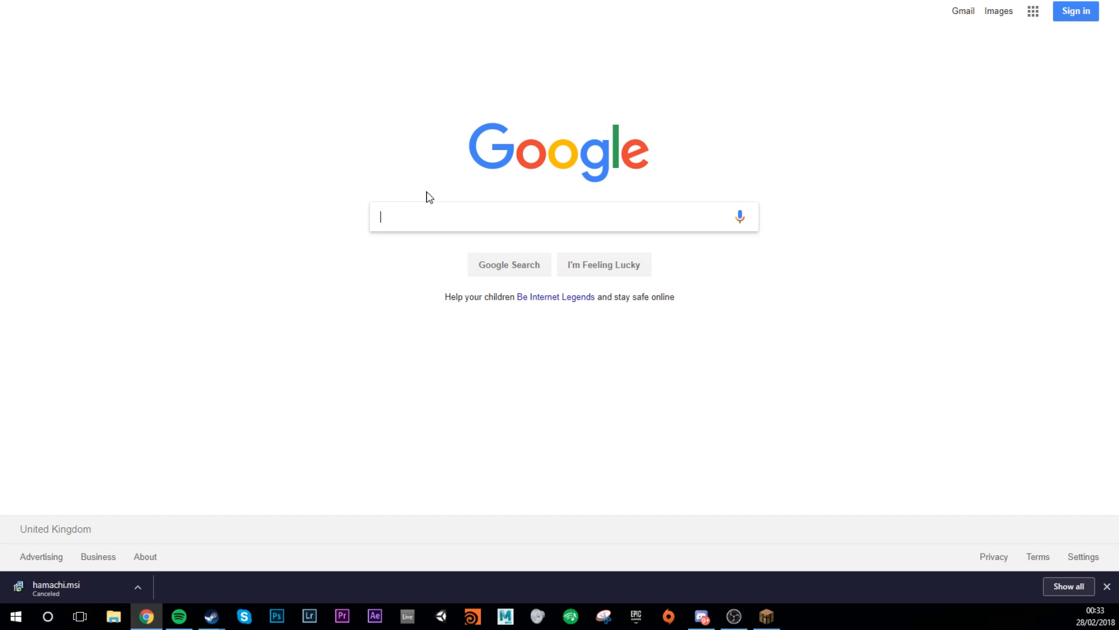
{"action": "type", "text": "hamachi"}
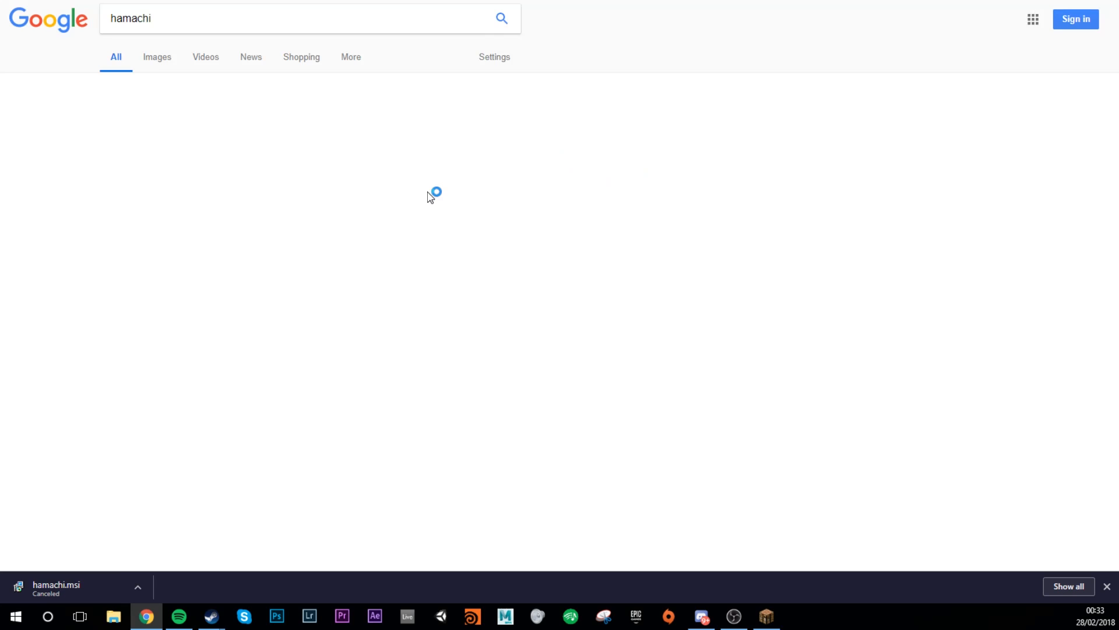
{"action": "left_click", "coordinate": [501, 18]}
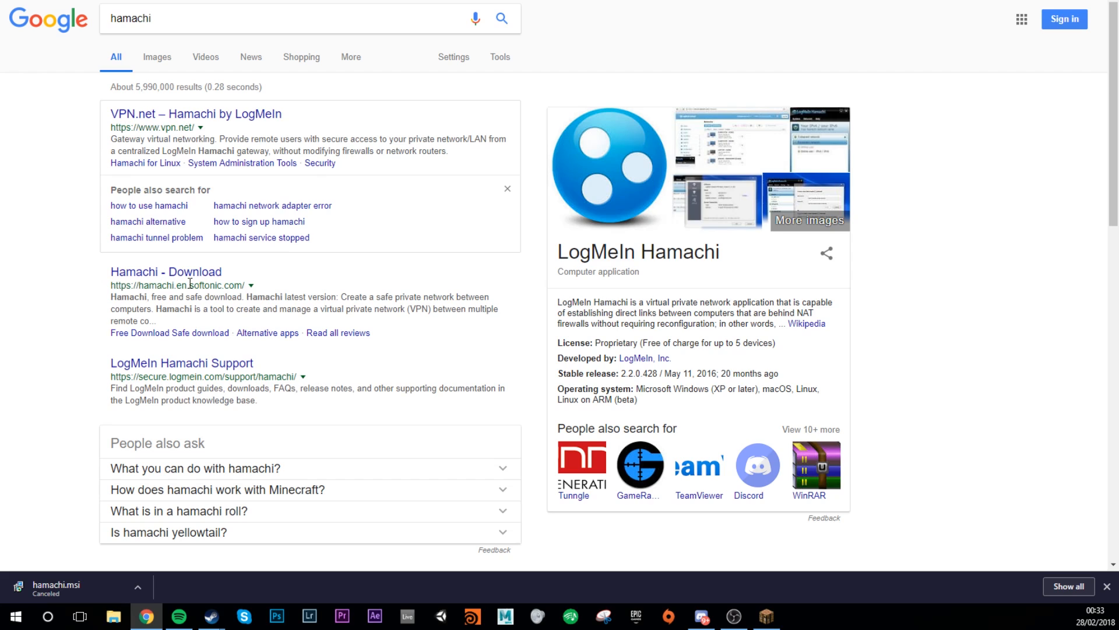
{"action": "mouse_move", "coordinate": [96, 289]}
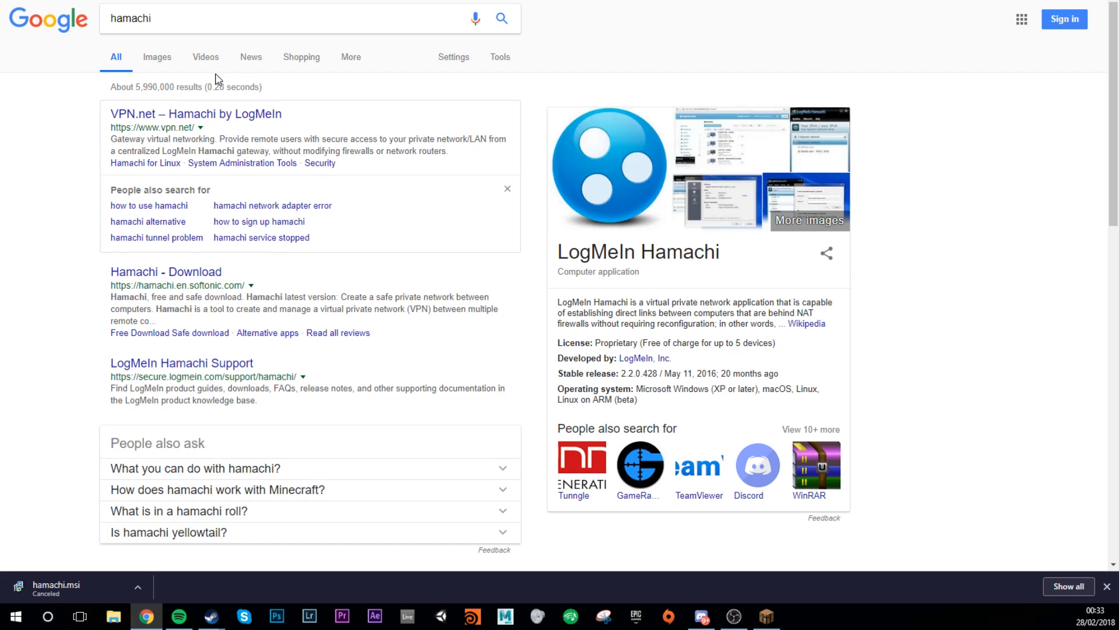
{"action": "mouse_move", "coordinate": [196, 114]}
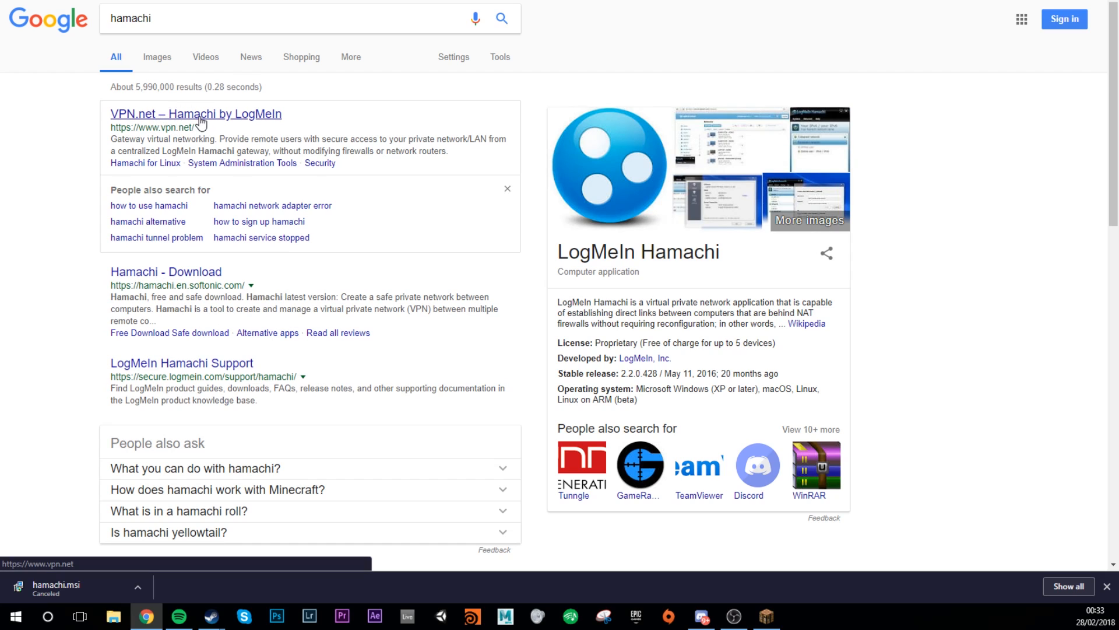
{"action": "left_click", "coordinate": [195, 114]}
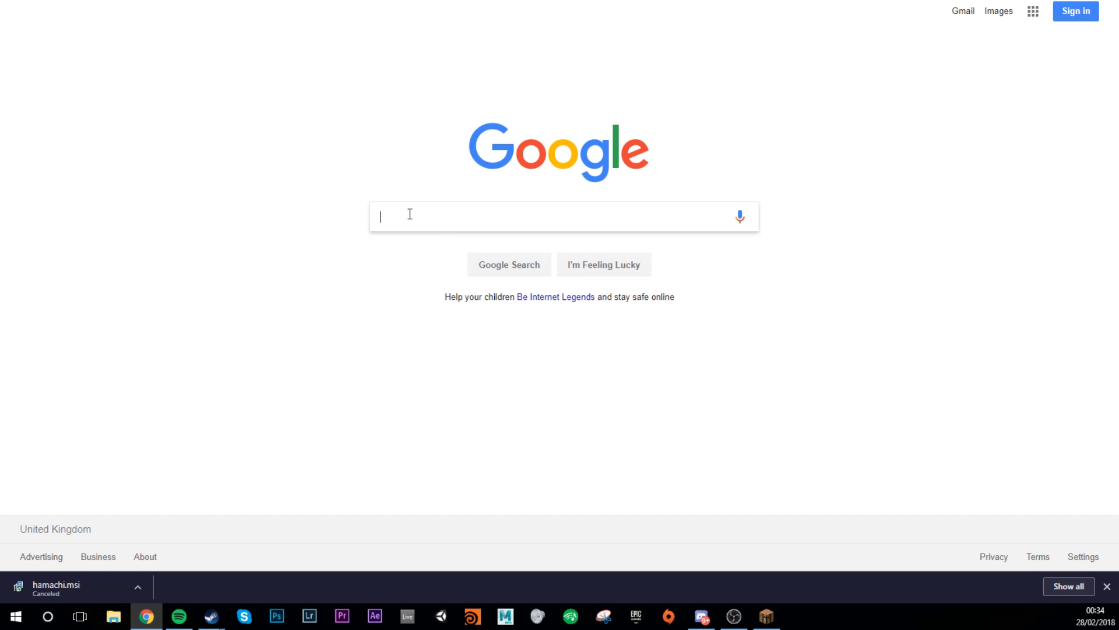
Search for the Minecraft server and start downloading minecraft_server.1.12.2.jar from minecraft.net
{"action": "type", "text": "minectr"}
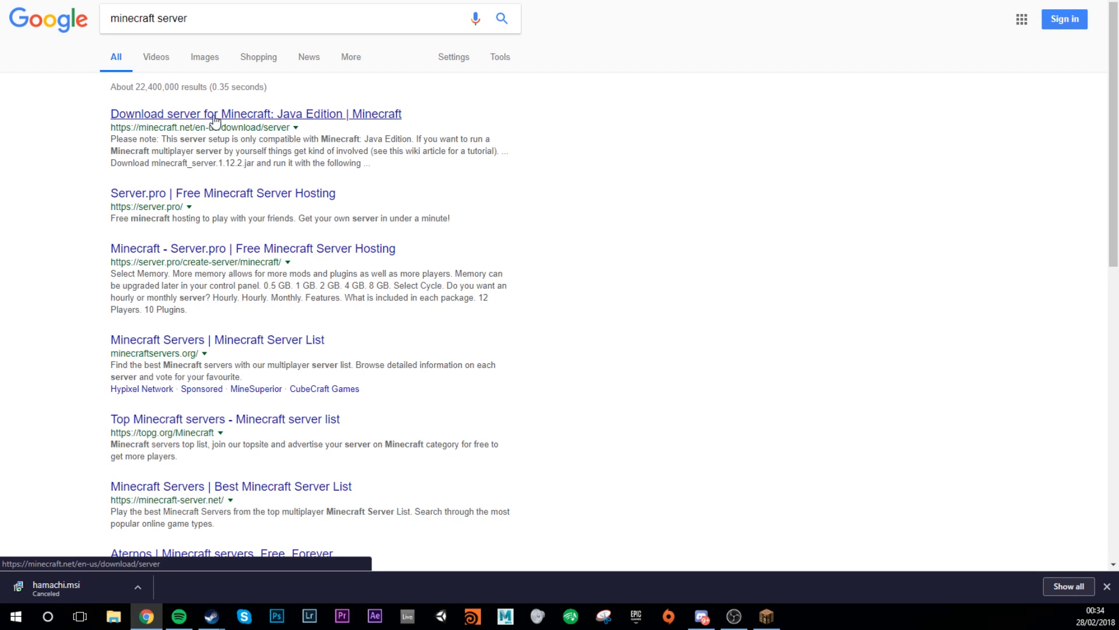
{"action": "left_click", "coordinate": [255, 114]}
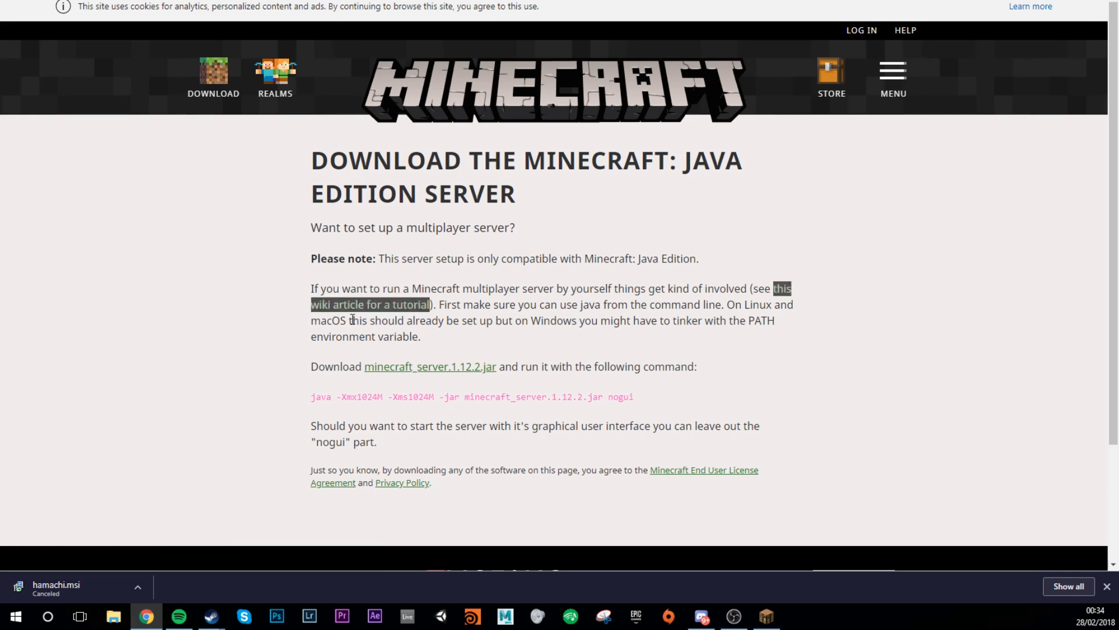
{"action": "mouse_move", "coordinate": [430, 366]}
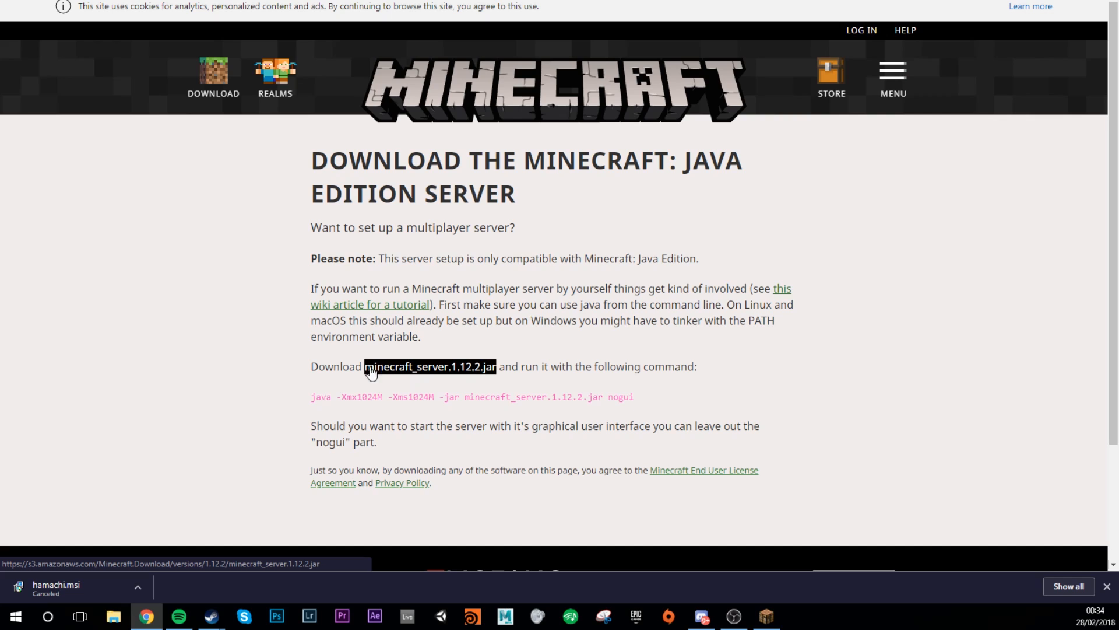
{"action": "mouse_move", "coordinate": [477, 378]}
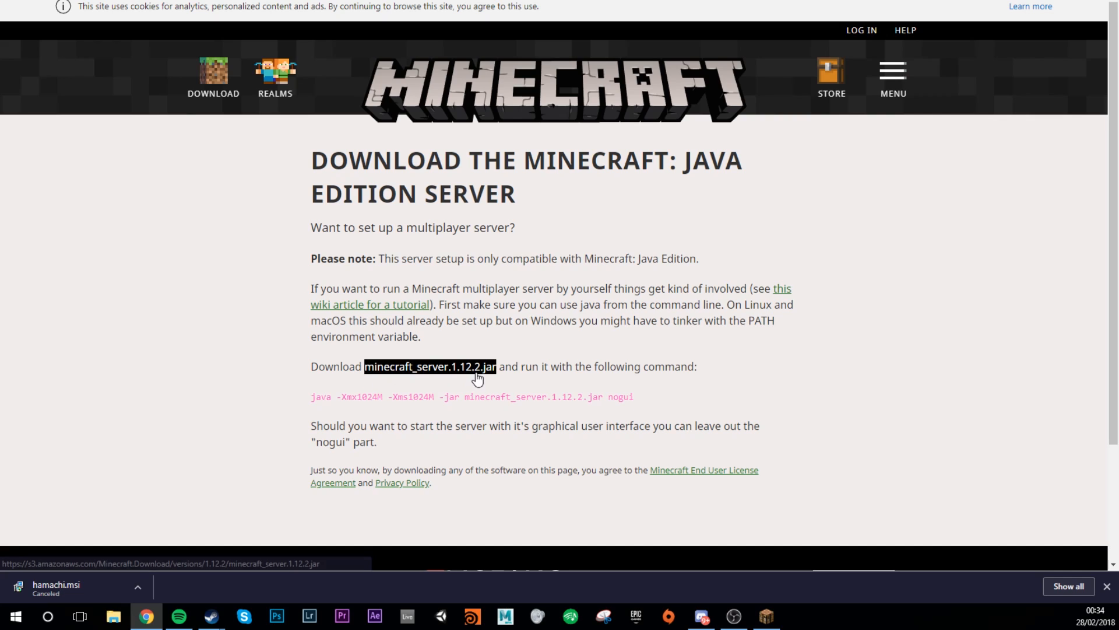
{"action": "left_click_drag", "start_coordinate": [310, 367], "coordinate": [699, 366]}
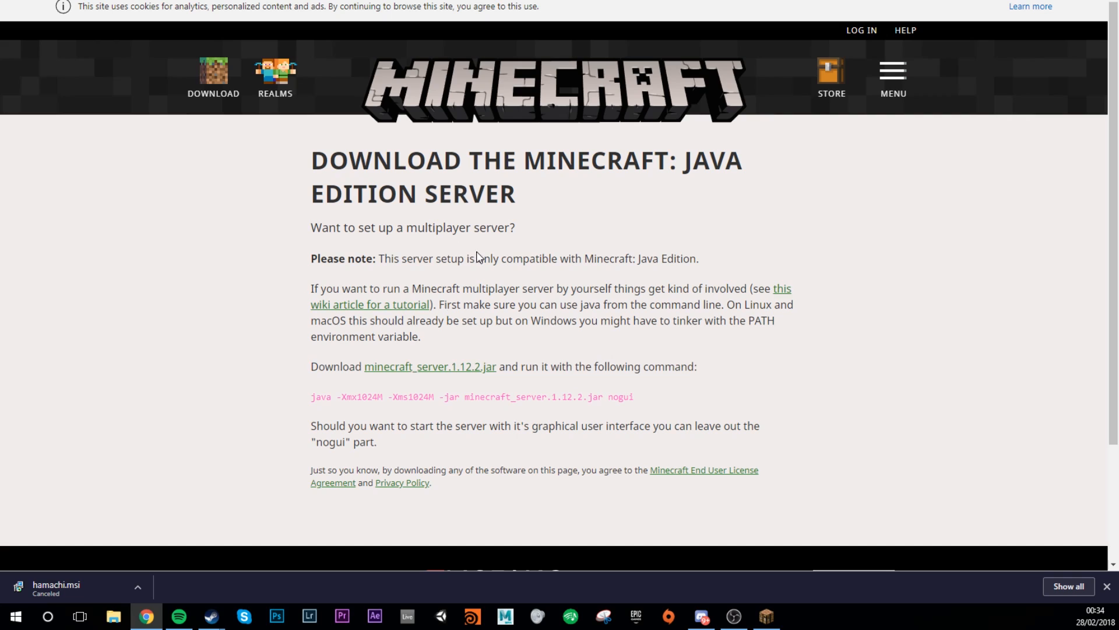
{"action": "left_click", "coordinate": [429, 366]}
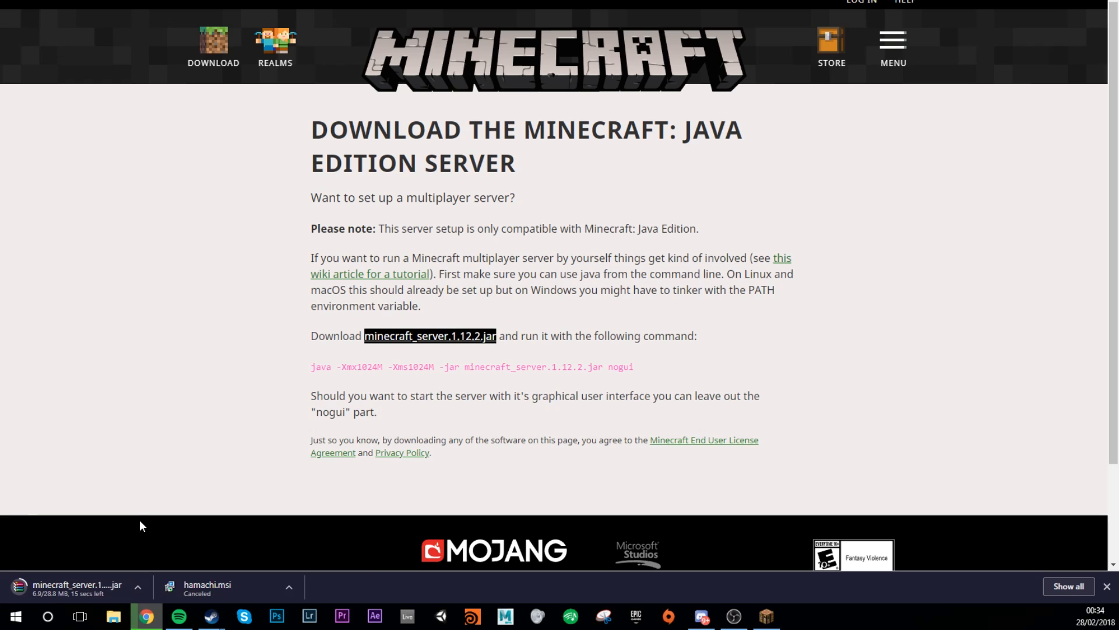
{"action": "mouse_move", "coordinate": [175, 412]}
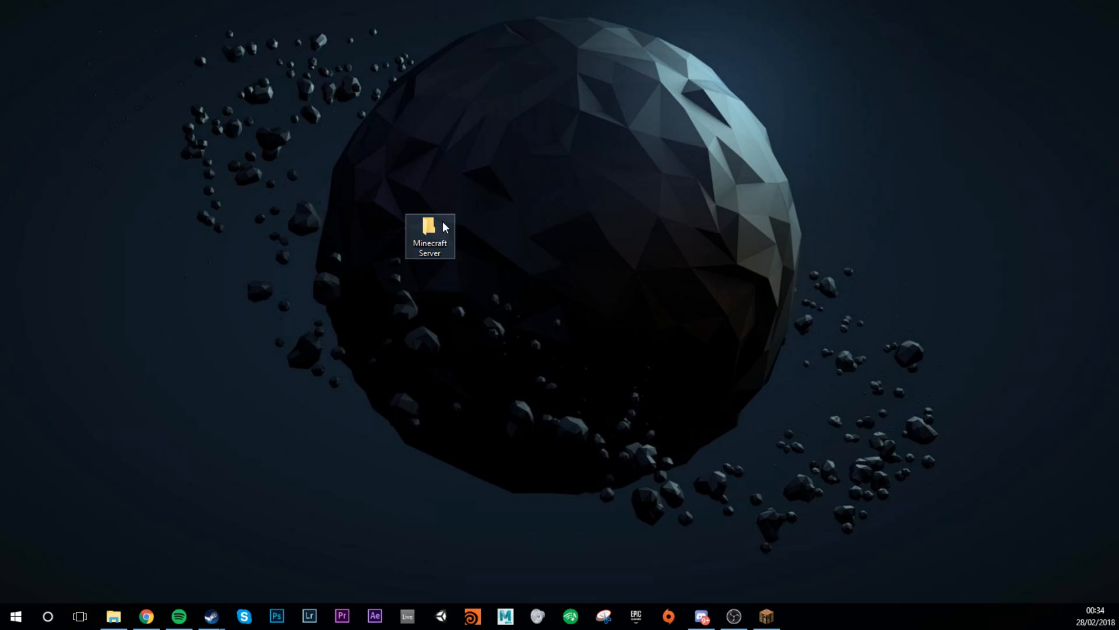
Keep the flagged jar download, move it into Minecraft Server, and rename it minecraft_server.1.12.2.jar
{"action": "double_click", "coordinate": [429, 236]}
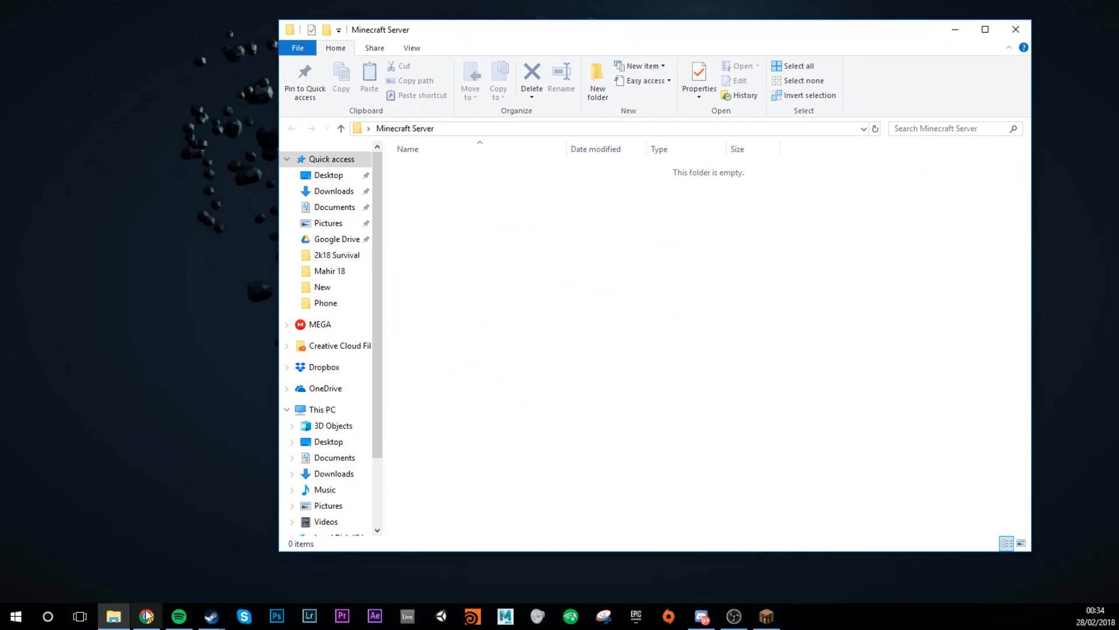
{"action": "left_click", "coordinate": [146, 616]}
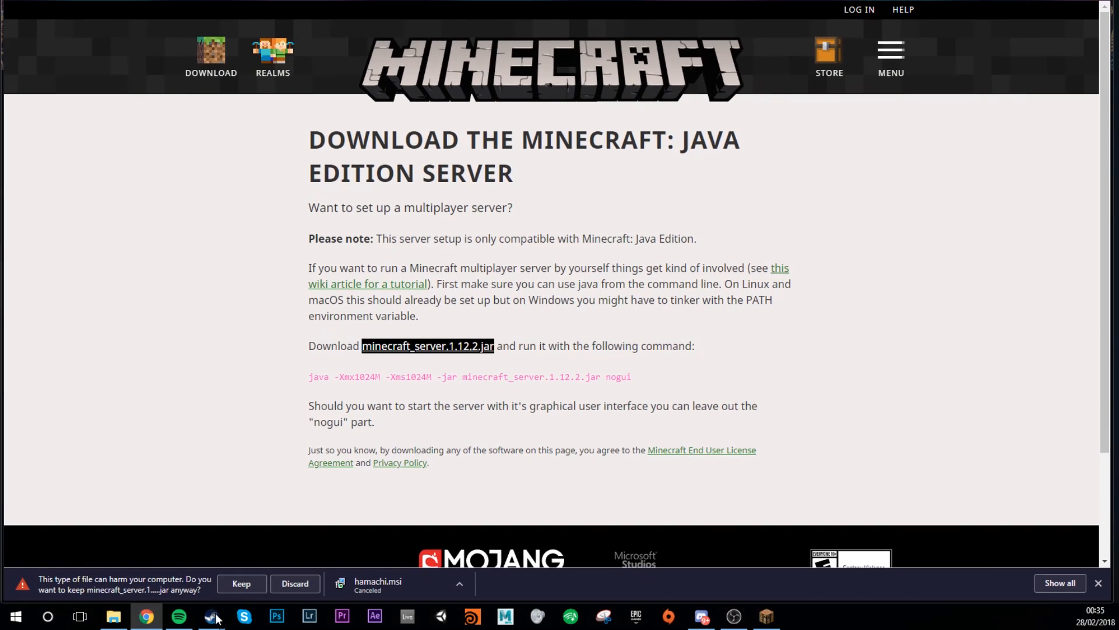
{"action": "left_click", "coordinate": [241, 583]}
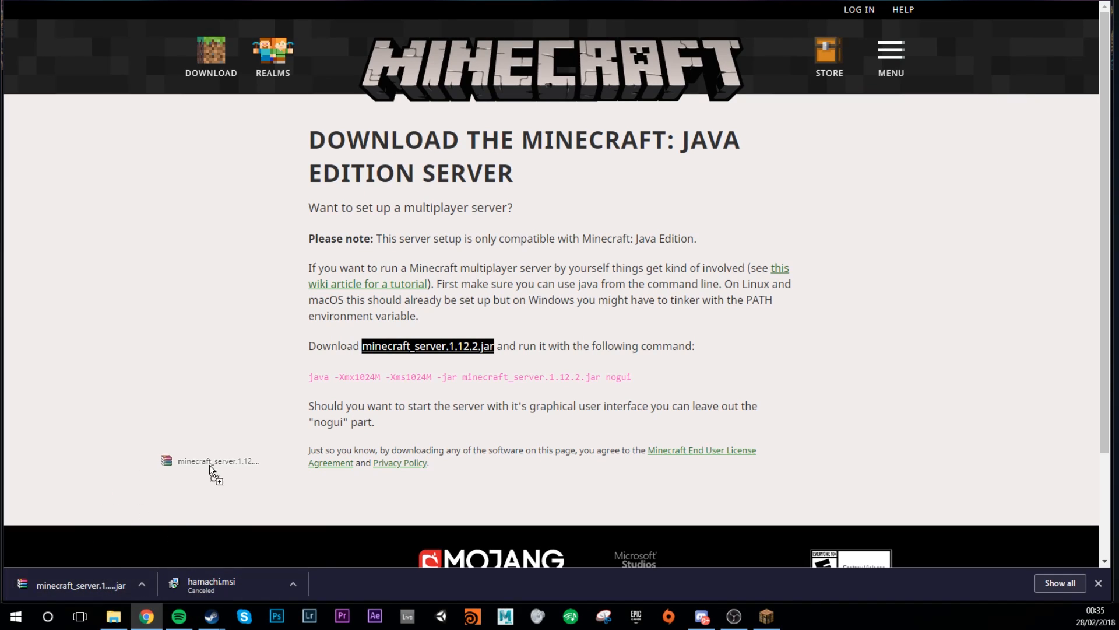
{"action": "left_click", "coordinate": [113, 616]}
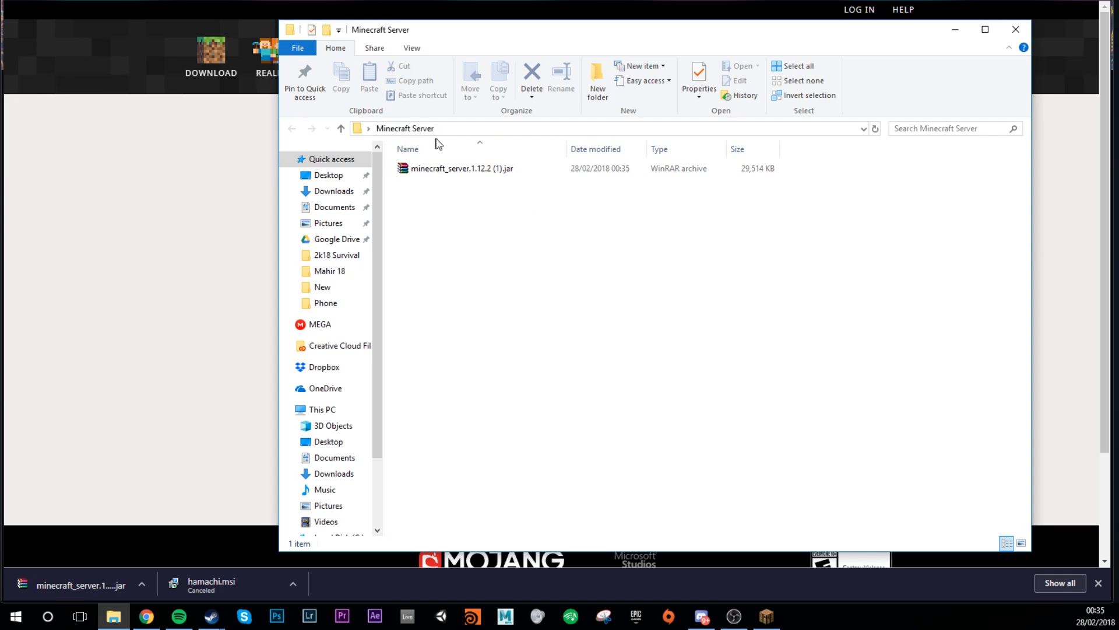
{"action": "left_click", "coordinate": [462, 168]}
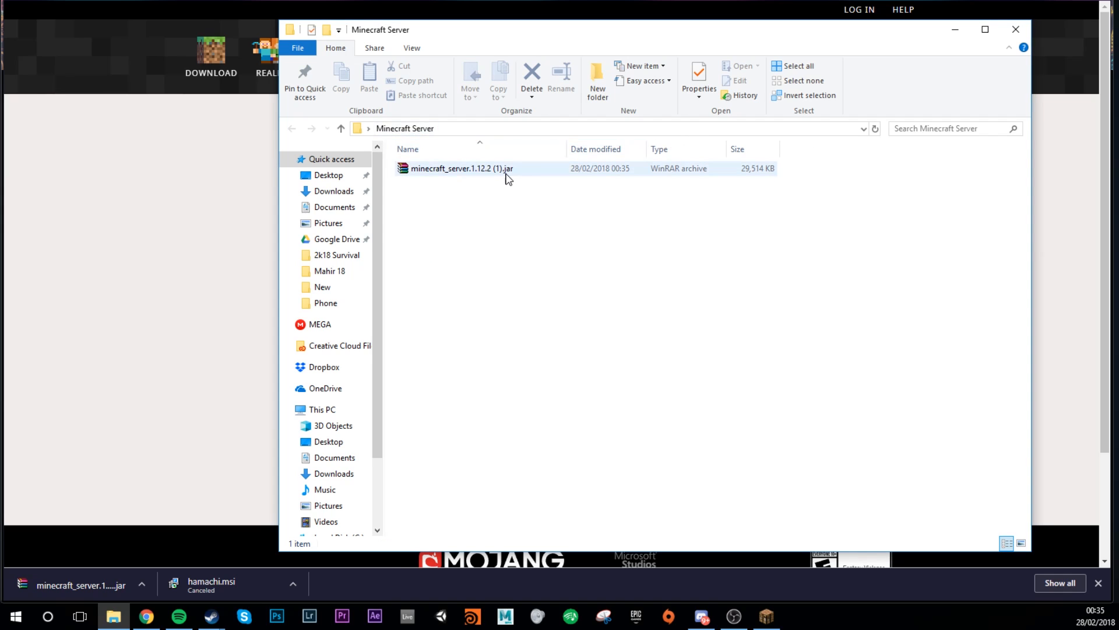
{"action": "left_click", "coordinate": [461, 168]}
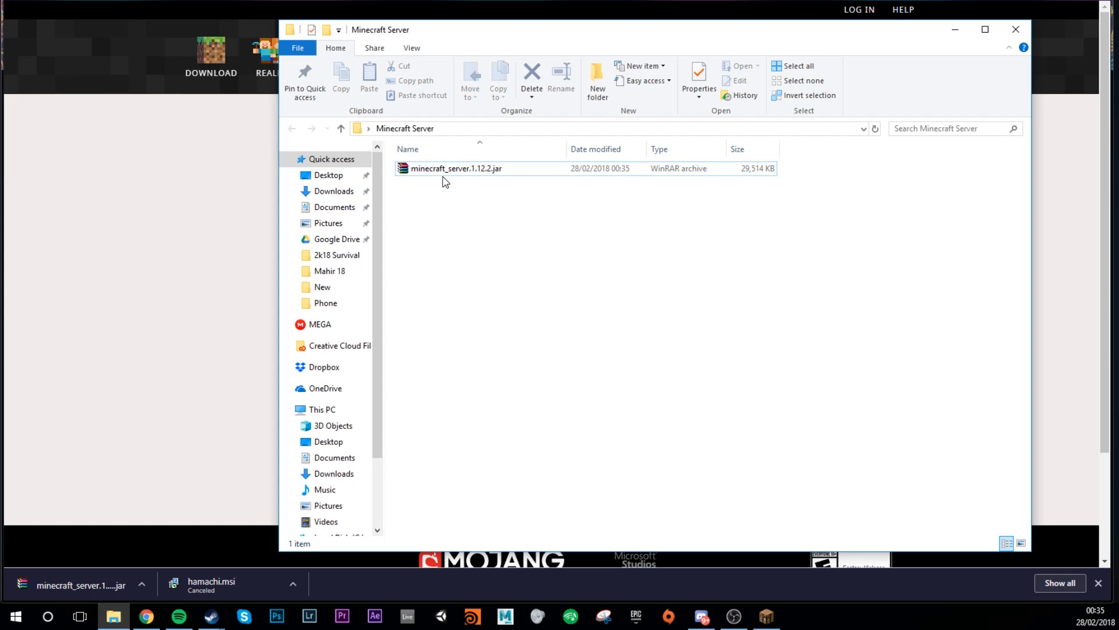
{"action": "mouse_move", "coordinate": [459, 206]}
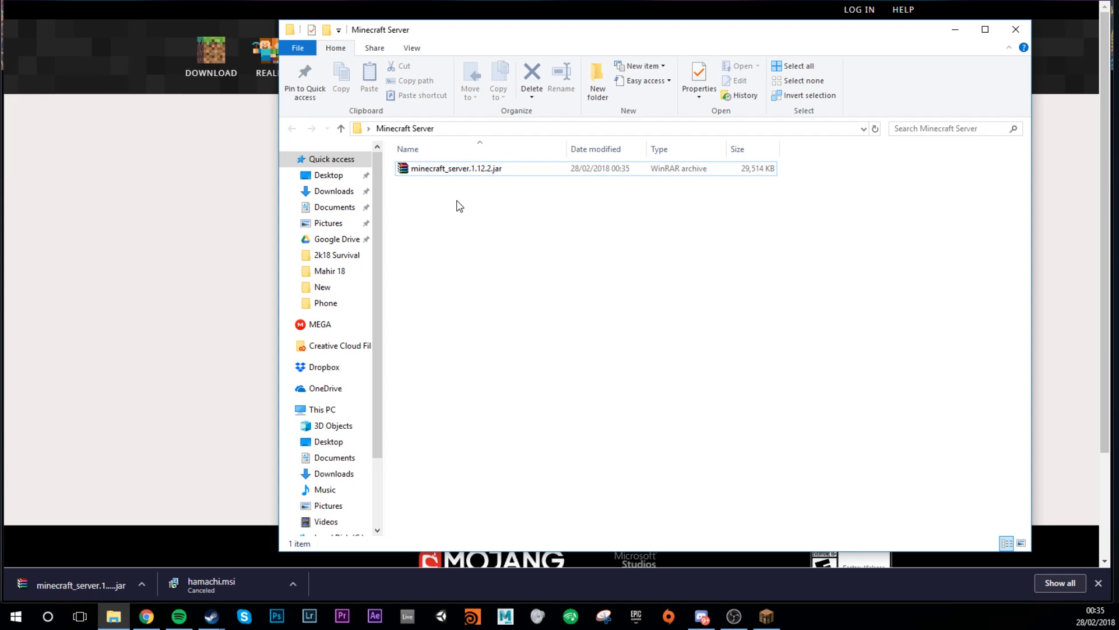
Add a new text document named 'start' in the Minecraft Server folder
{"action": "right_click", "coordinate": [457, 206]}
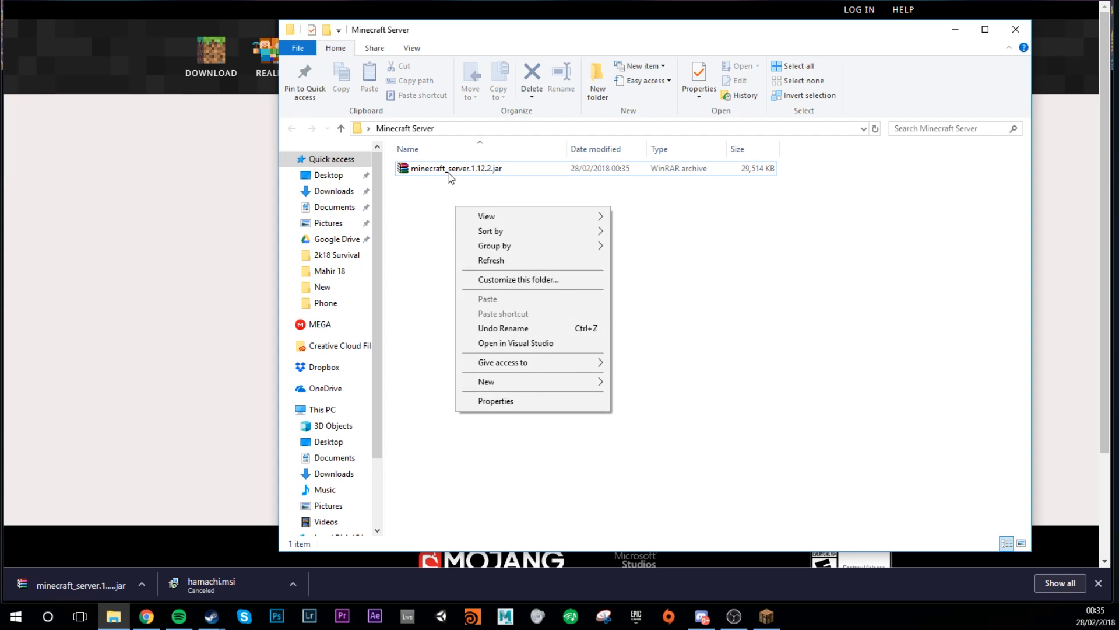
{"action": "mouse_move", "coordinate": [442, 177]}
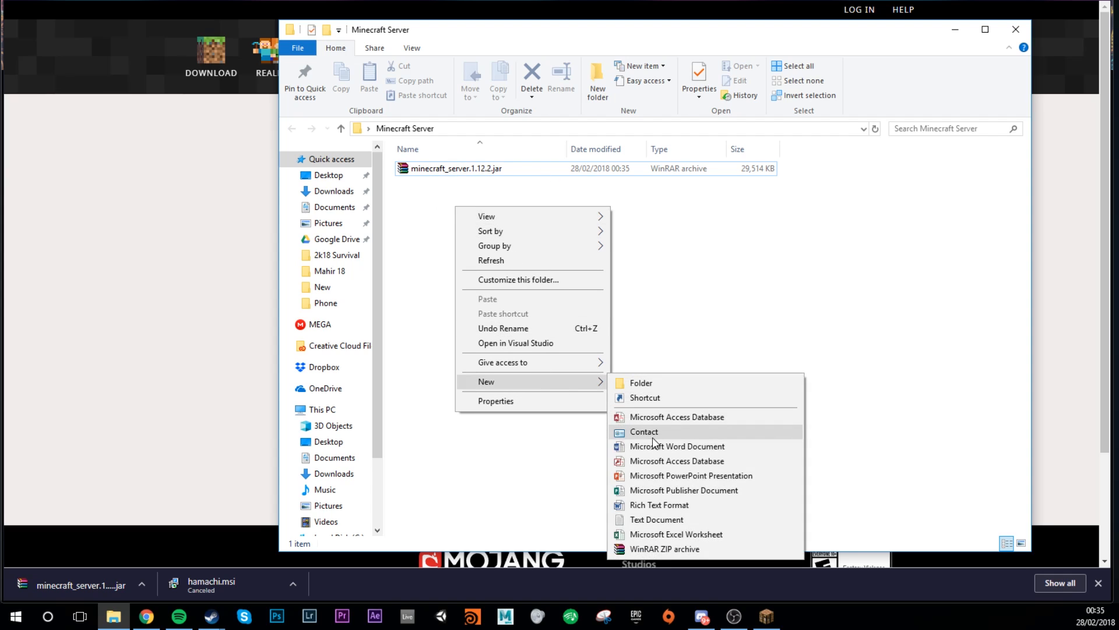
{"action": "left_click", "coordinate": [656, 519]}
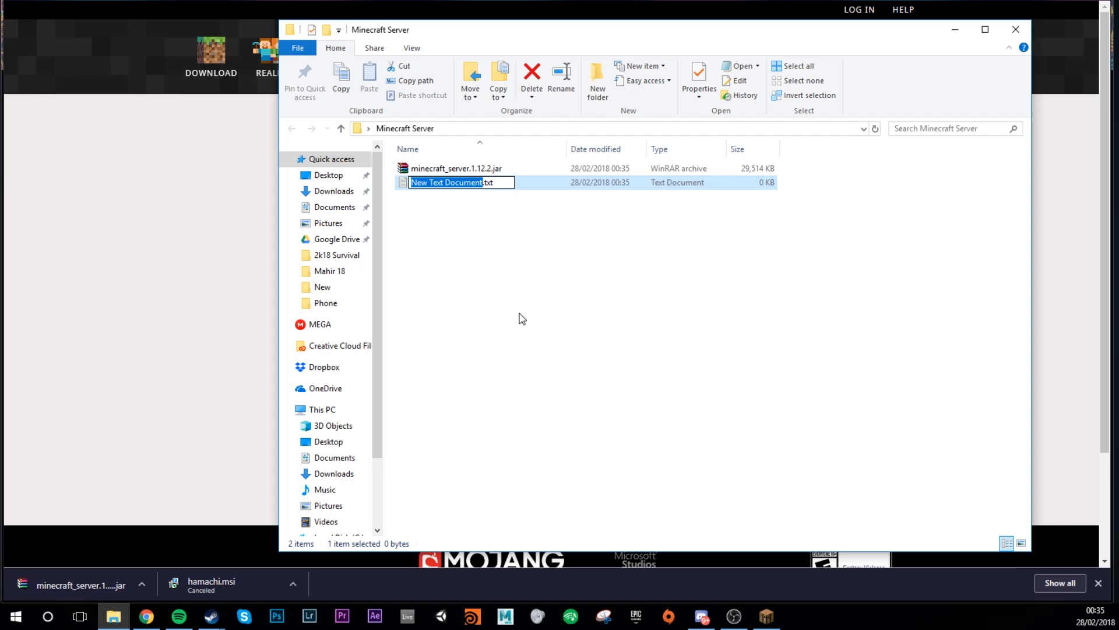
{"action": "type", "text": "start.txt"}
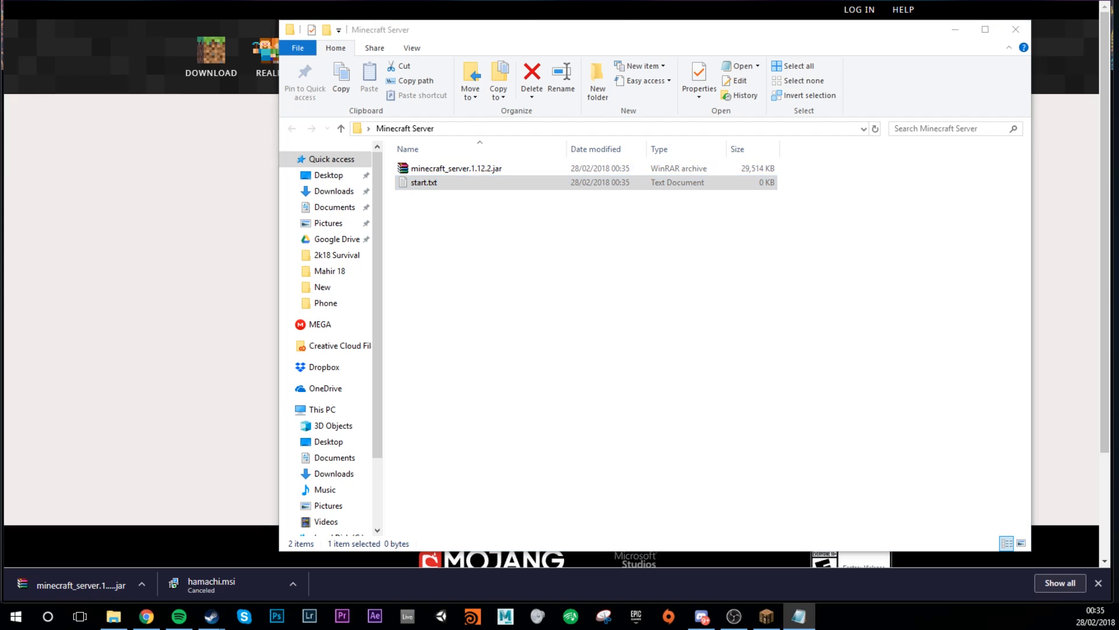
Copy the server start command from the download page into start.txt
{"action": "double_click", "coordinate": [423, 182]}
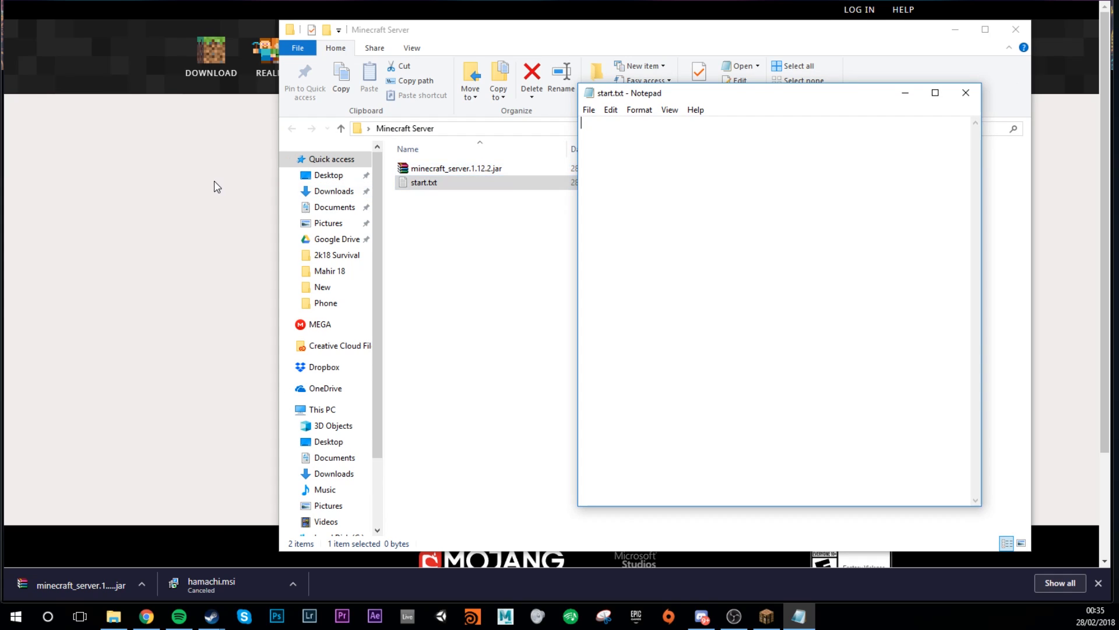
{"action": "mouse_move", "coordinate": [210, 179]}
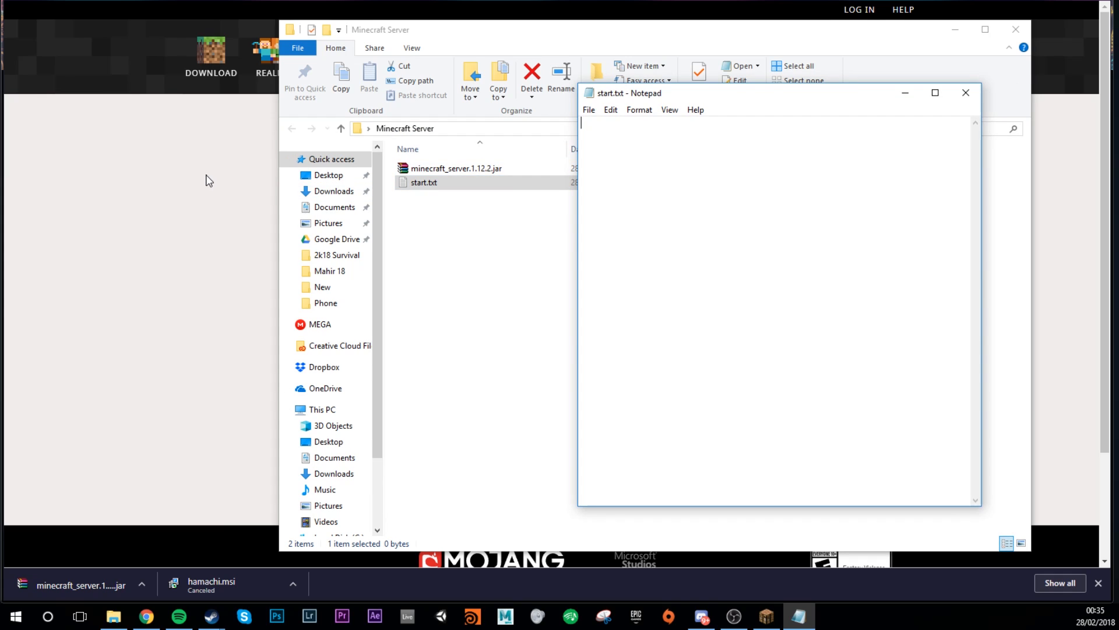
{"action": "left_click", "coordinate": [145, 615]}
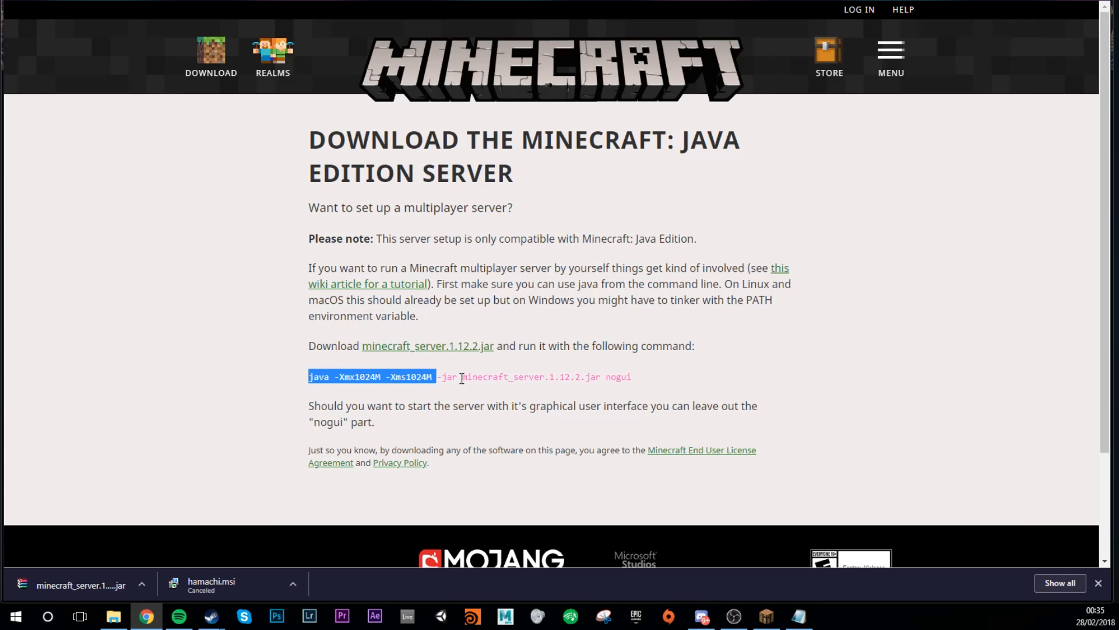
{"action": "right_click", "coordinate": [550, 376]}
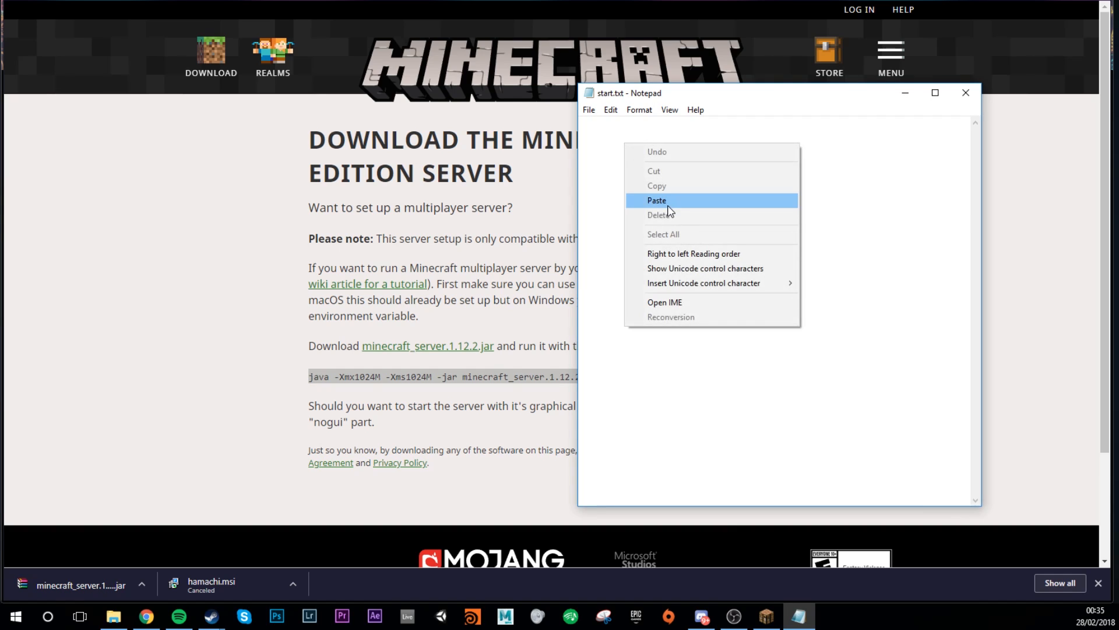
{"action": "left_click", "coordinate": [656, 200]}
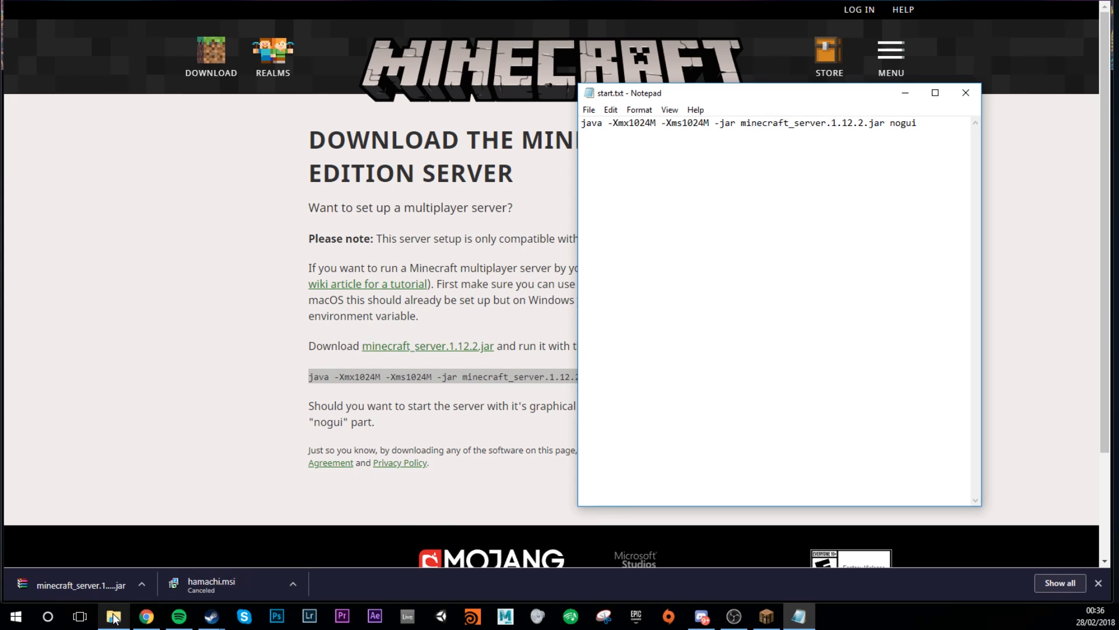
Save the command as start.bat with Save as type All Files, then close Notepad
{"action": "left_click", "coordinate": [113, 616]}
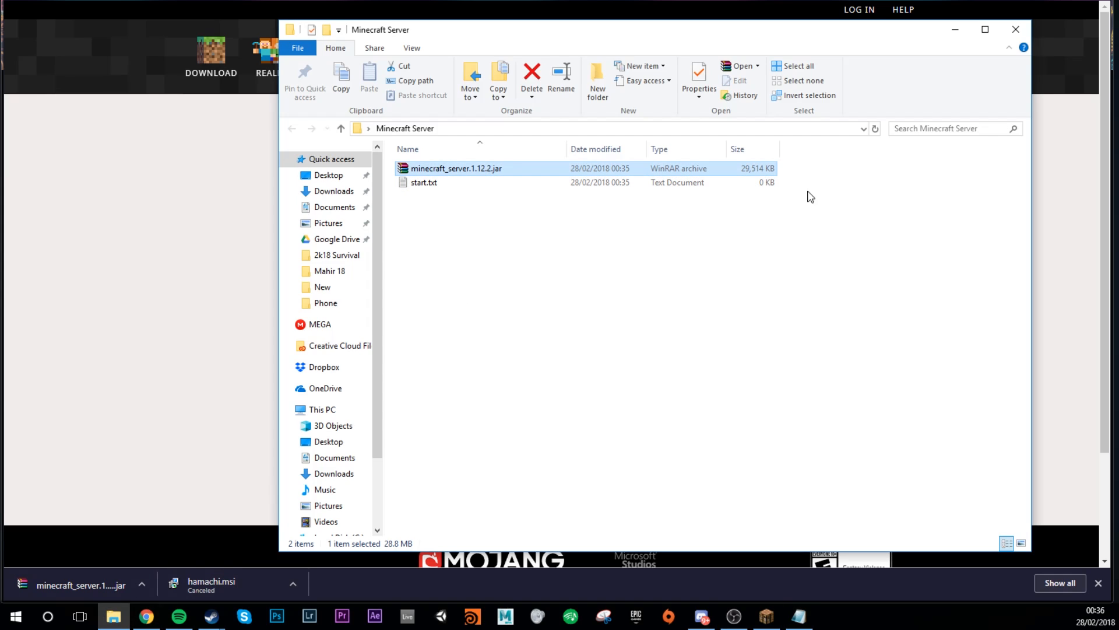
{"action": "double_click", "coordinate": [424, 181]}
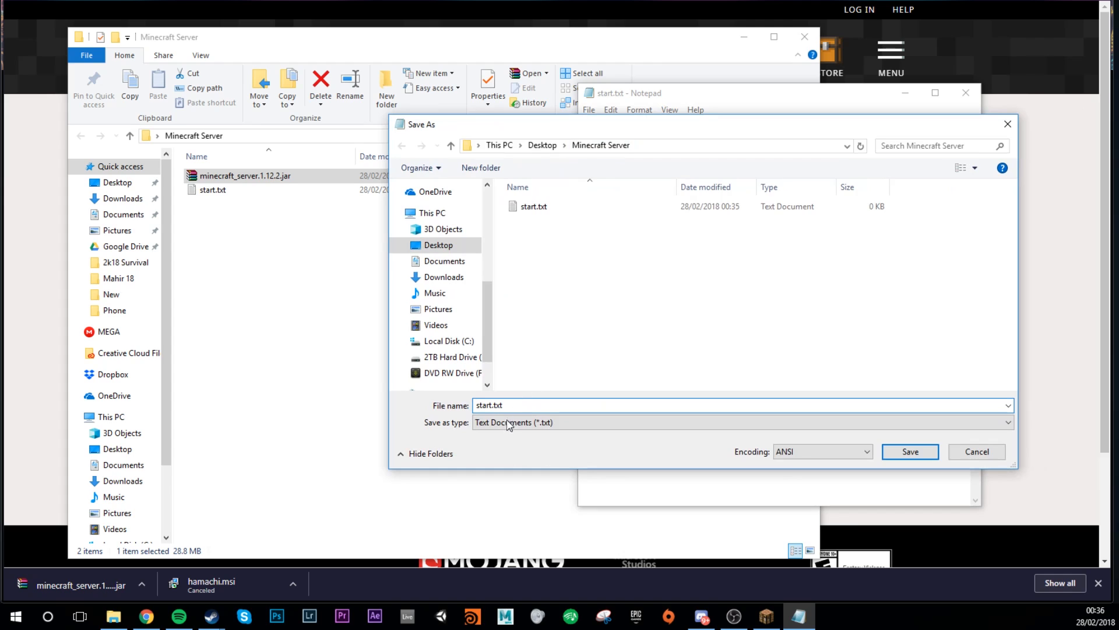
{"action": "left_click", "coordinate": [512, 422]}
{"action": "type", "text": "ba"}
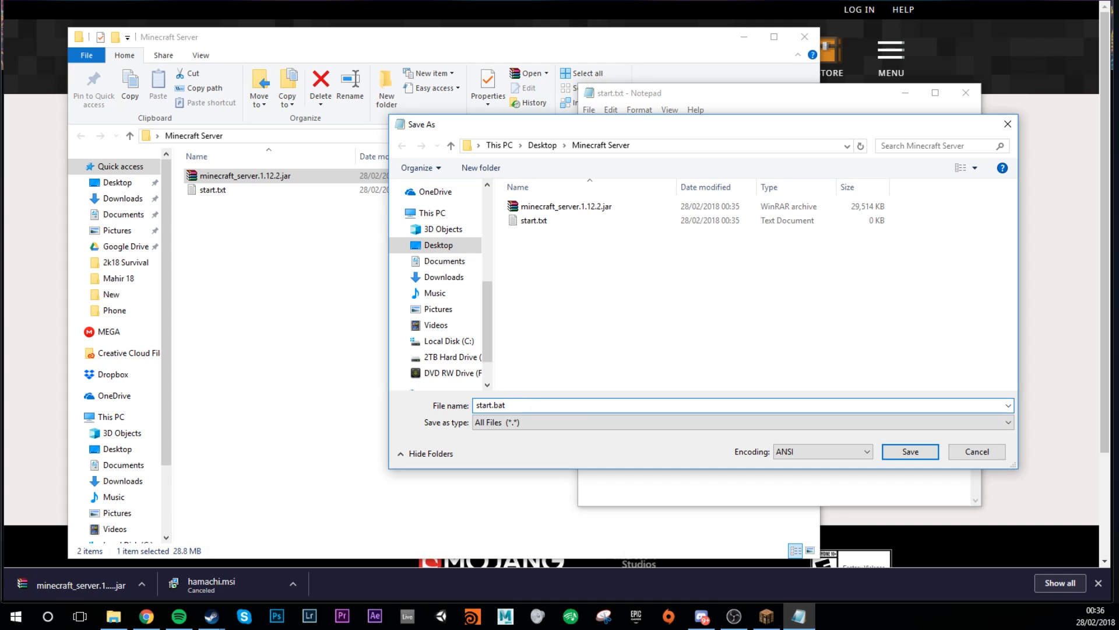
{"action": "left_click", "coordinate": [910, 451]}
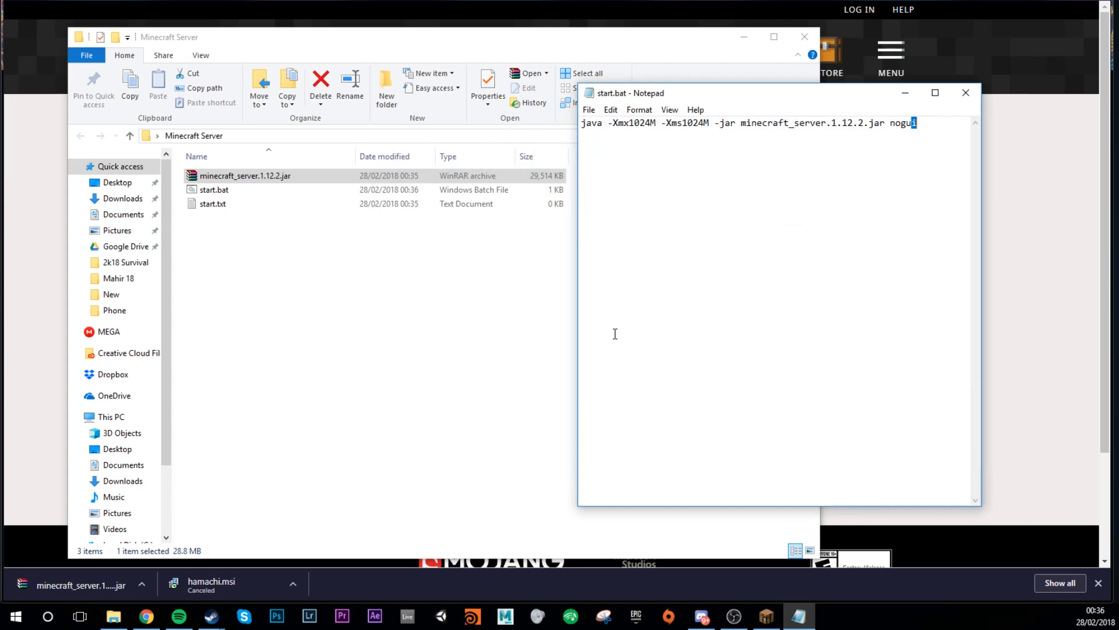
{"action": "left_click", "coordinate": [213, 189]}
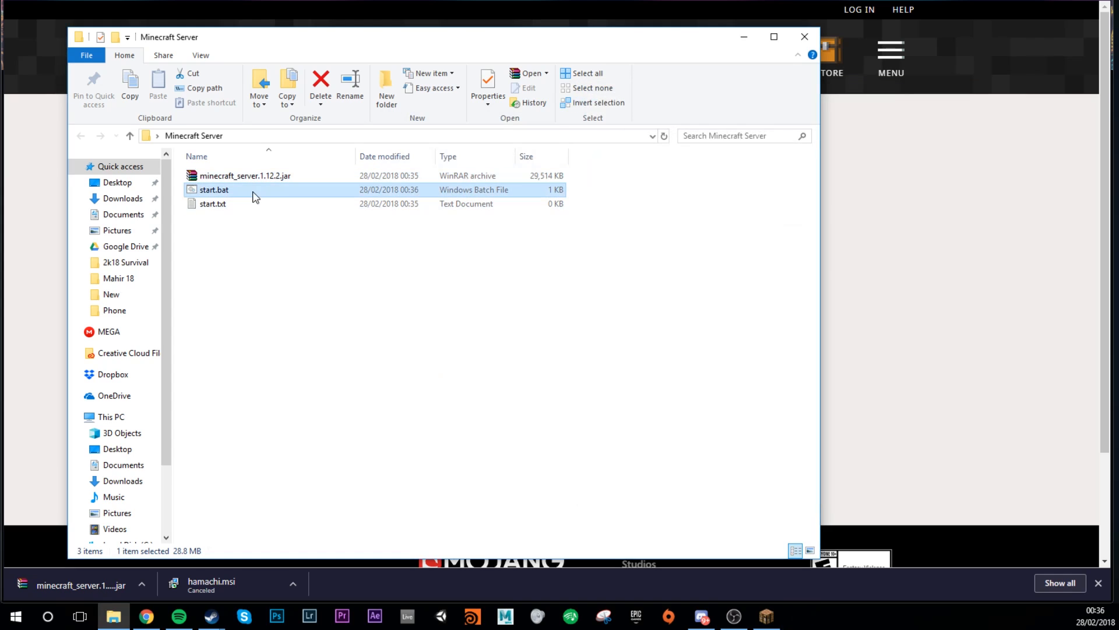
{"action": "mouse_move", "coordinate": [239, 197]}
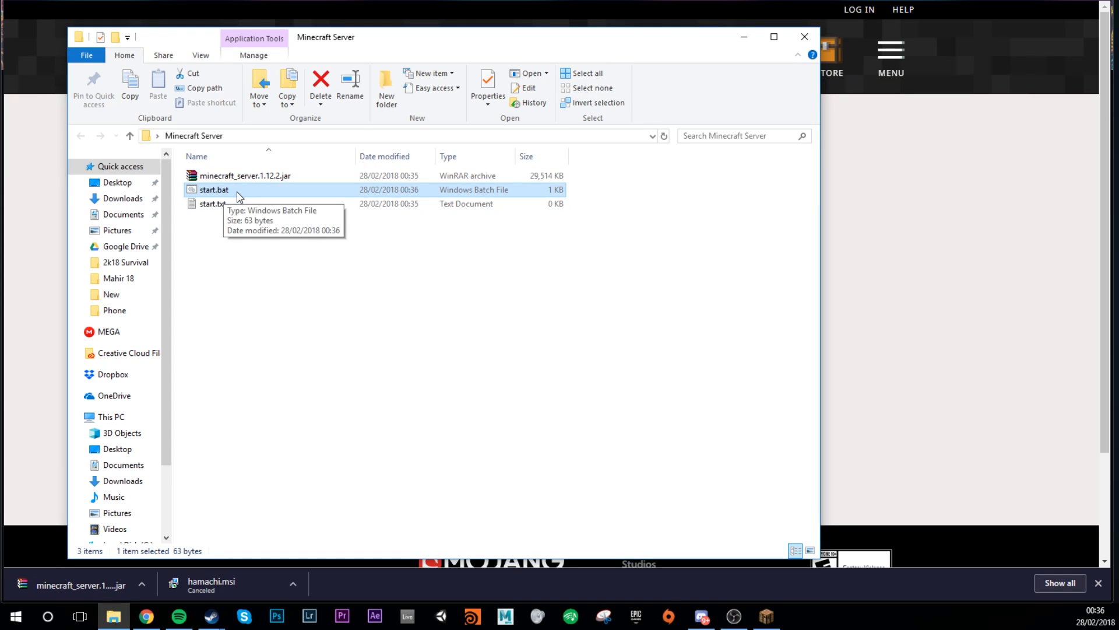
{"action": "mouse_move", "coordinate": [239, 197]}
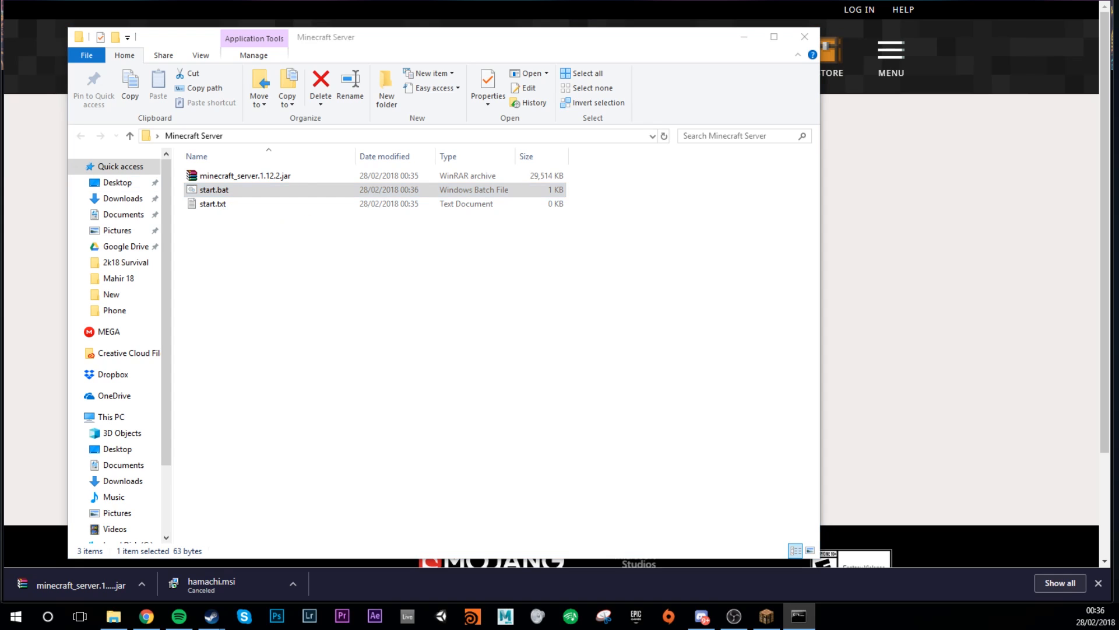
Run start.bat once so the server generates eula.txt, server.properties and logs
{"action": "double_click", "coordinate": [214, 189]}
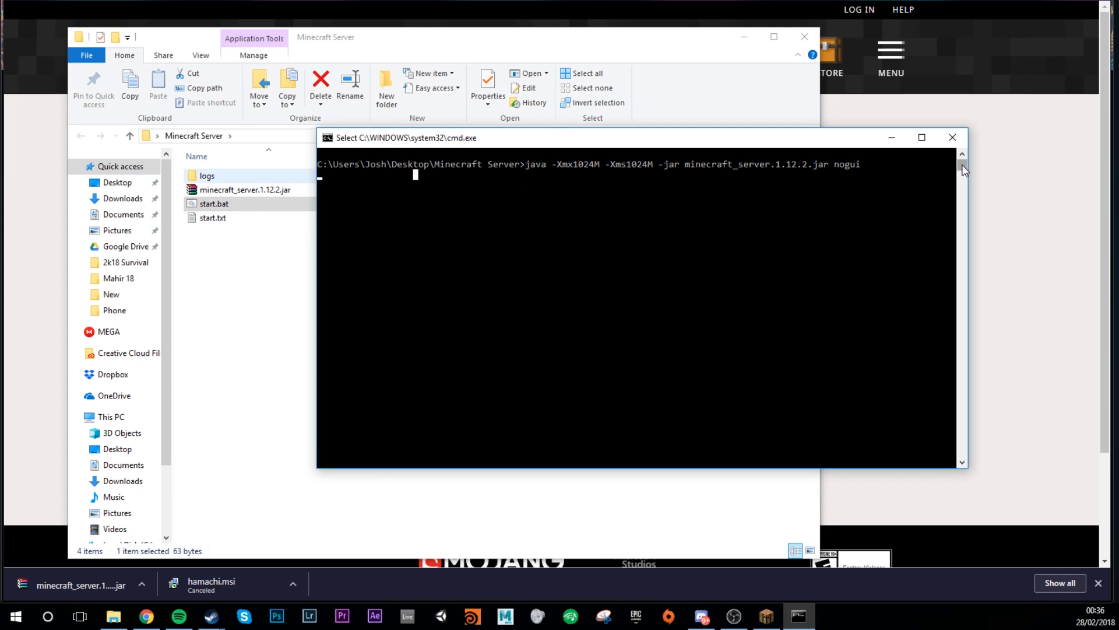
{"action": "double_click", "coordinate": [207, 175]}
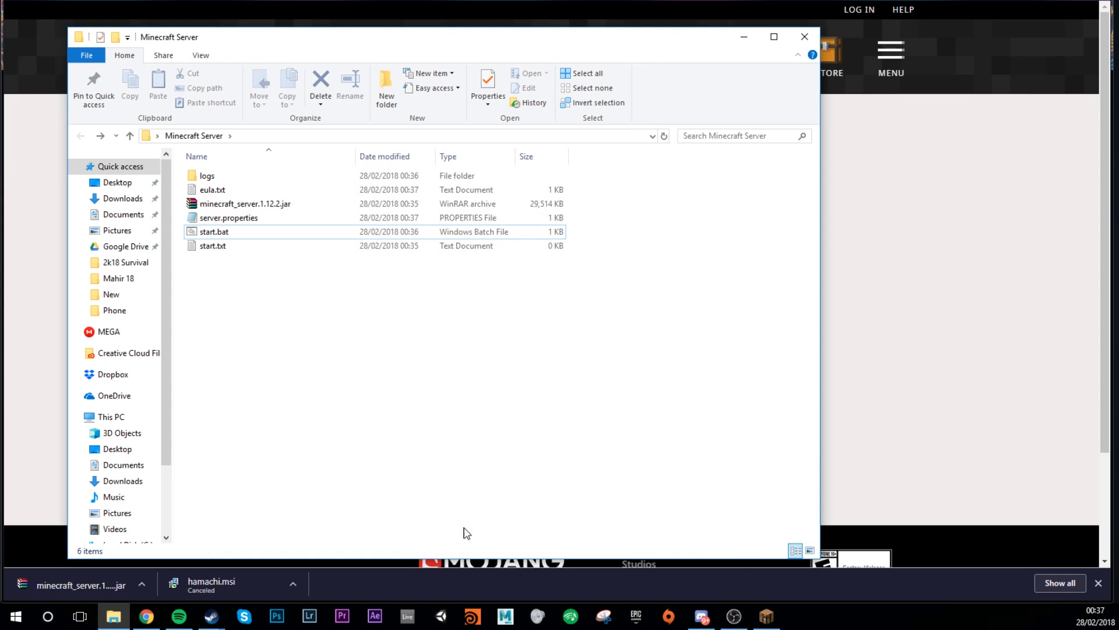
Change eula=false to eula=true in eula.txt and save it on closing
{"action": "double_click", "coordinate": [212, 189]}
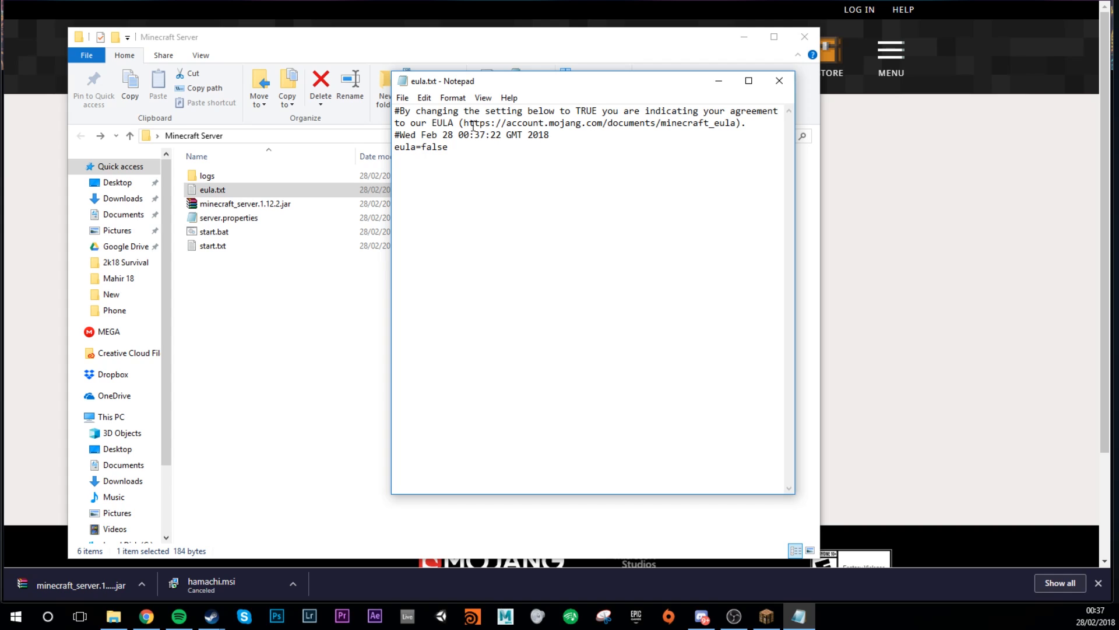
{"action": "mouse_move", "coordinate": [561, 123]}
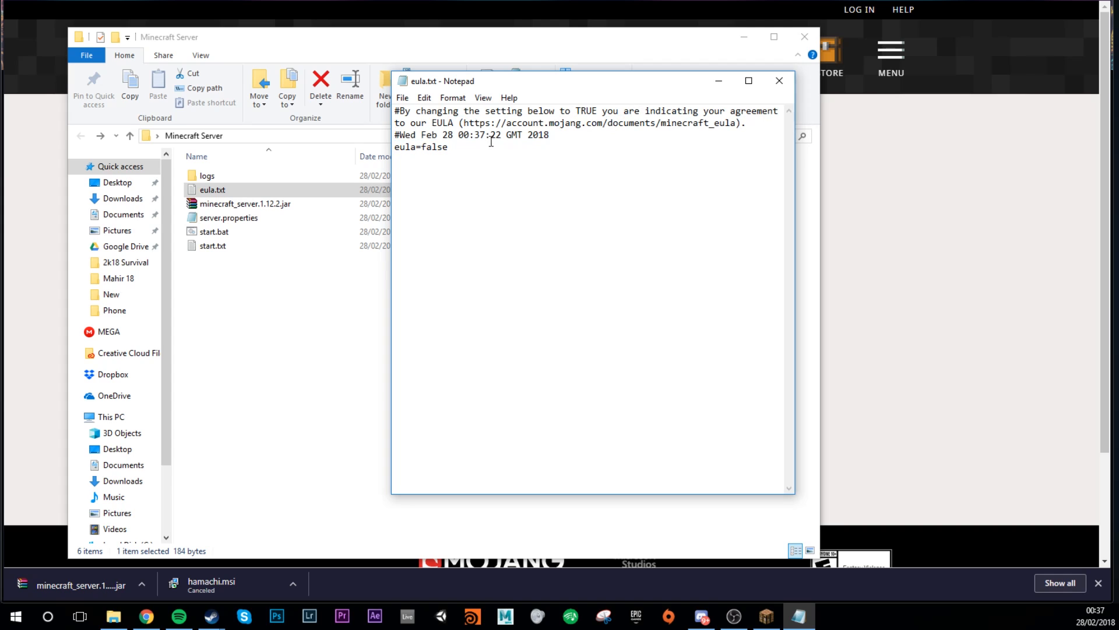
{"action": "double_click", "coordinate": [435, 146]}
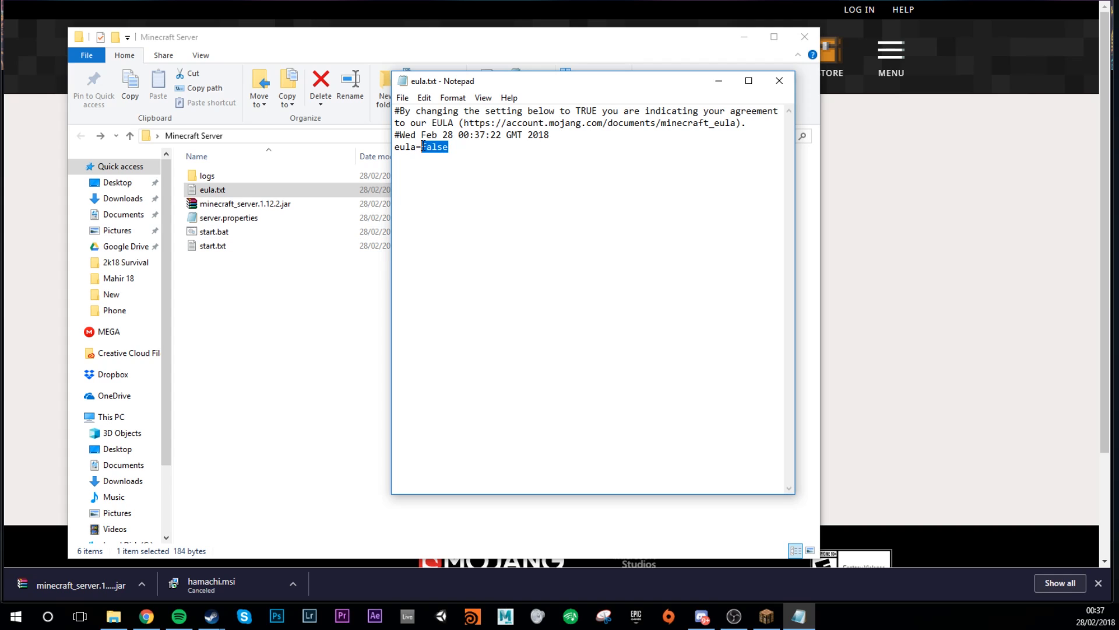
{"action": "type", "text": "true"}
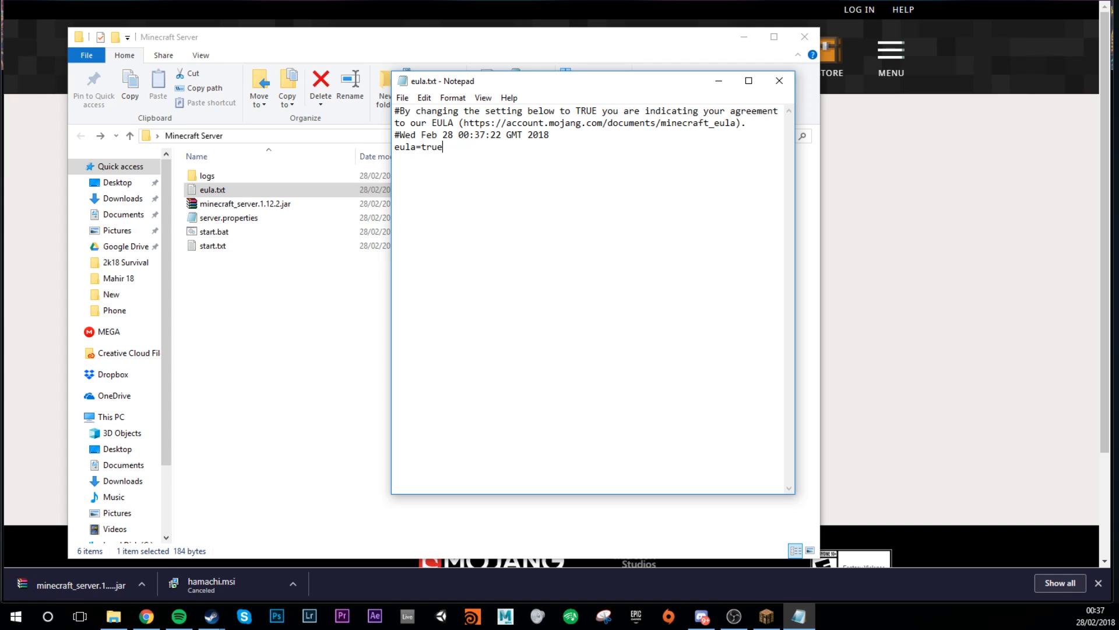
{"action": "left_click", "coordinate": [778, 80]}
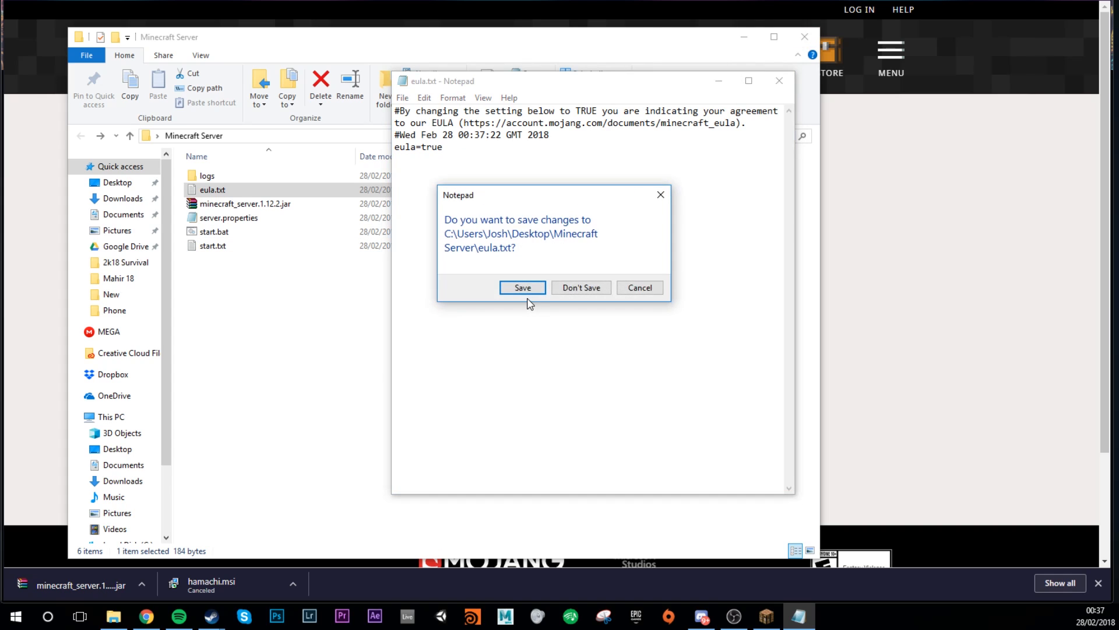
{"action": "left_click", "coordinate": [521, 287]}
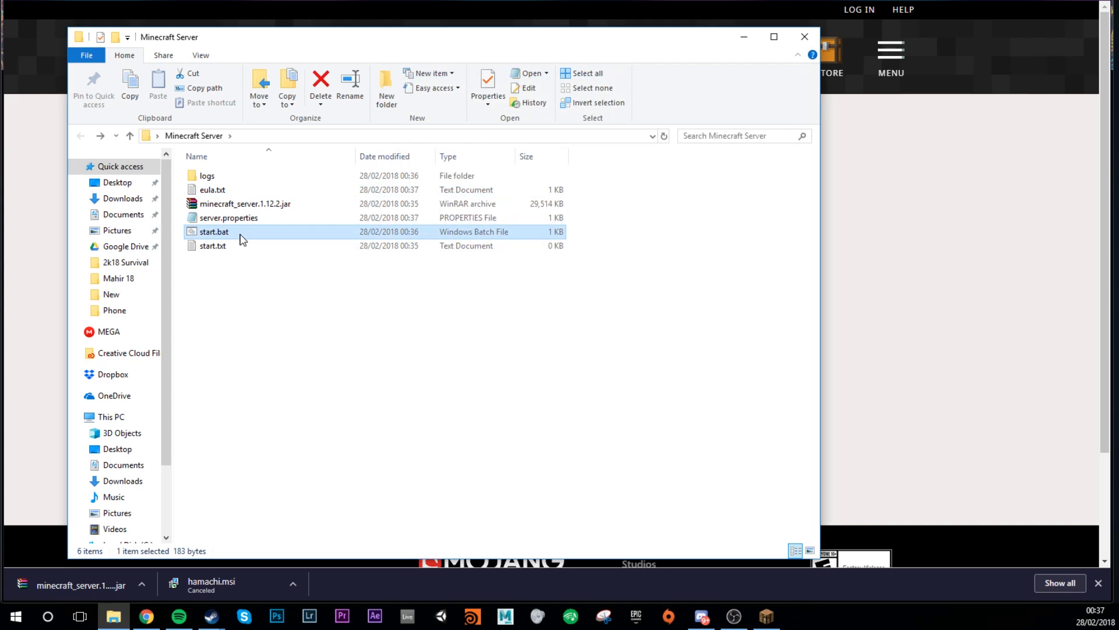
Relaunch start.bat and enter 'stop' once the server has finished starting
{"action": "double_click", "coordinate": [213, 232]}
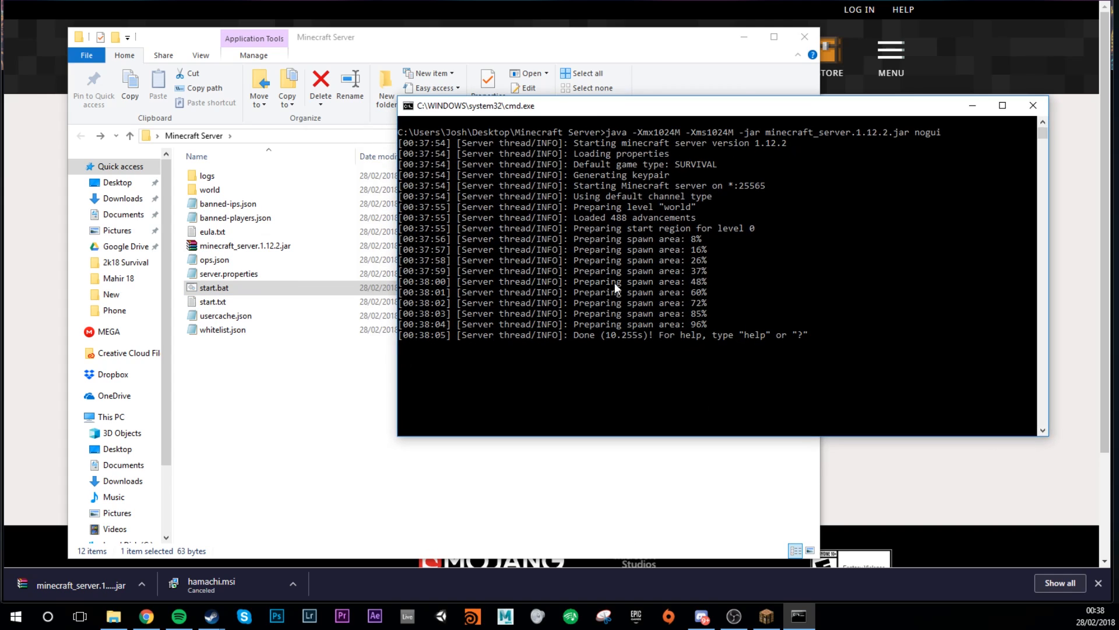
{"action": "type", "text": "stop"}
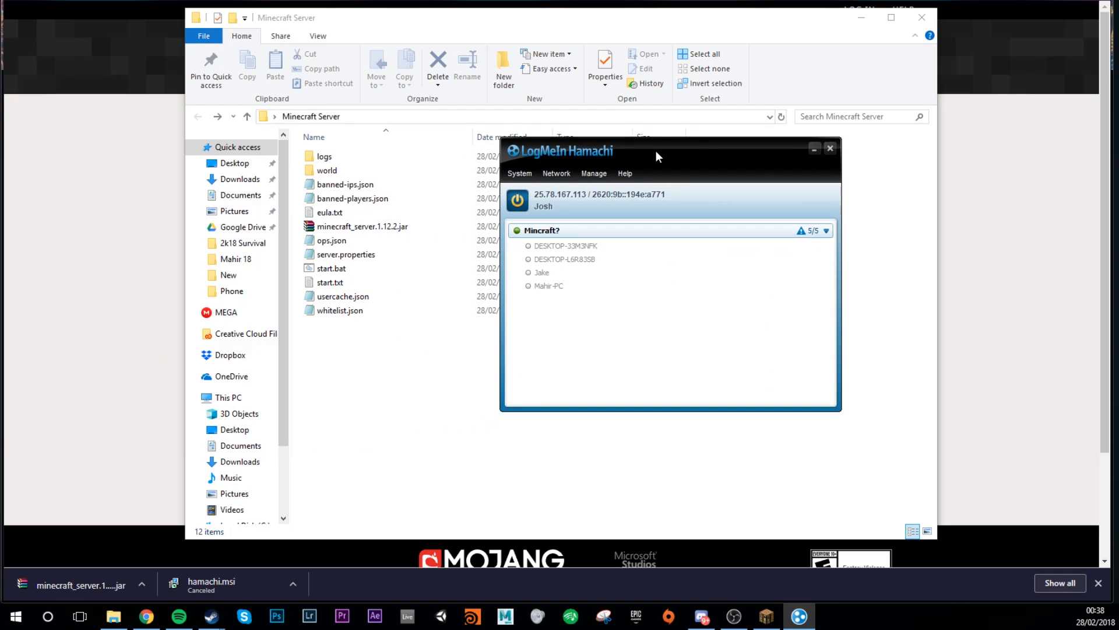
{"action": "mouse_move", "coordinate": [623, 228]}
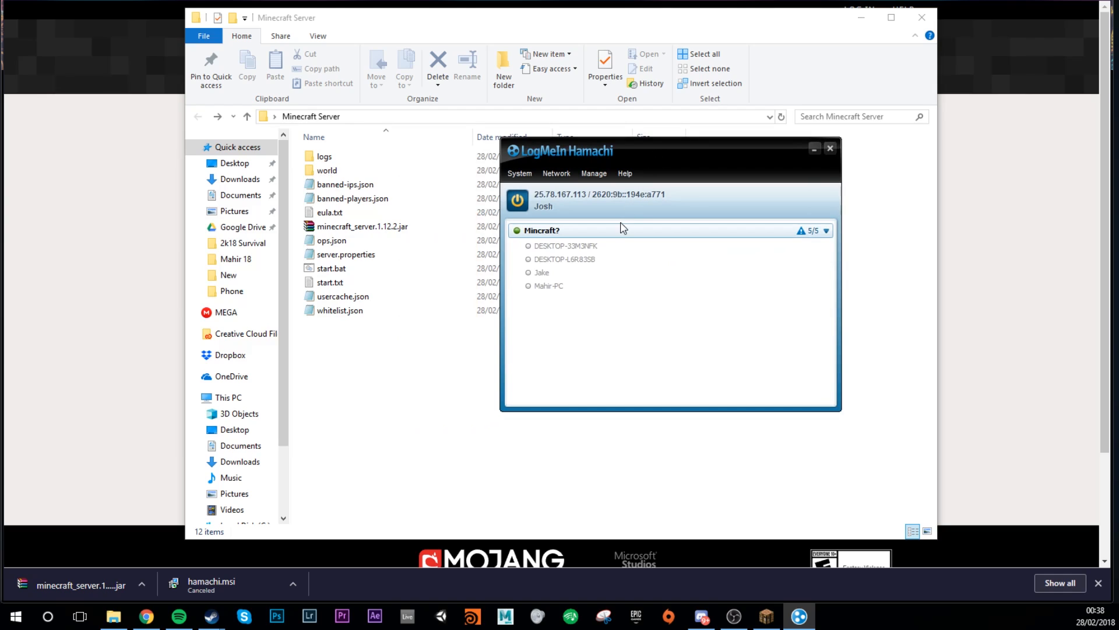
{"action": "mouse_move", "coordinate": [547, 197]}
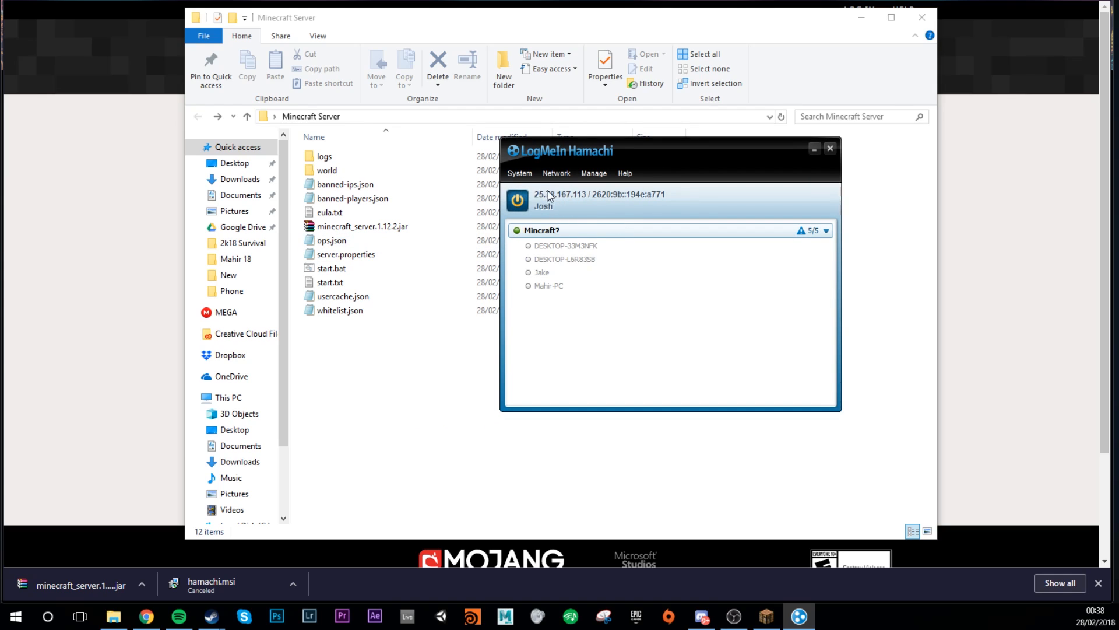
{"action": "mouse_move", "coordinate": [571, 201]}
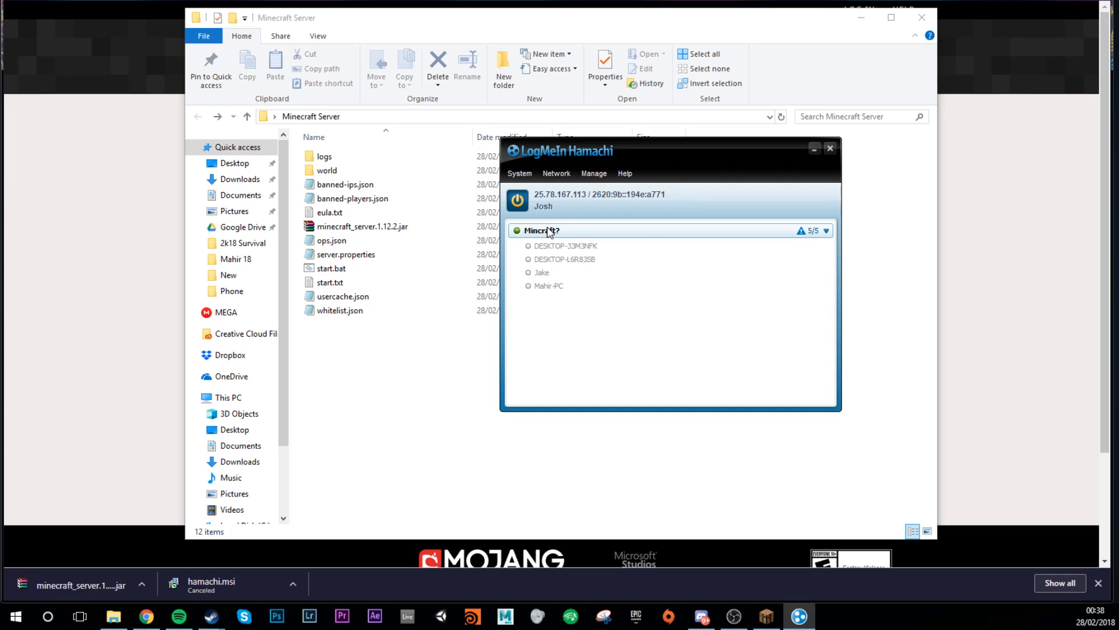
{"action": "mouse_move", "coordinate": [567, 259]}
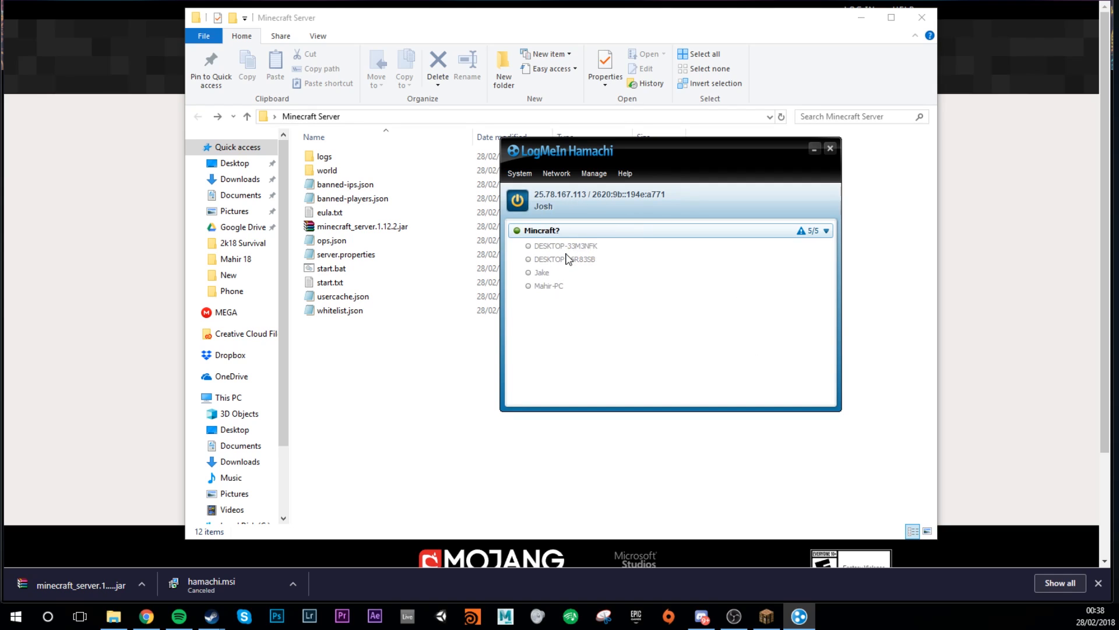
Open Hamachi's Network menu with its create and join network options
{"action": "left_click", "coordinate": [556, 173]}
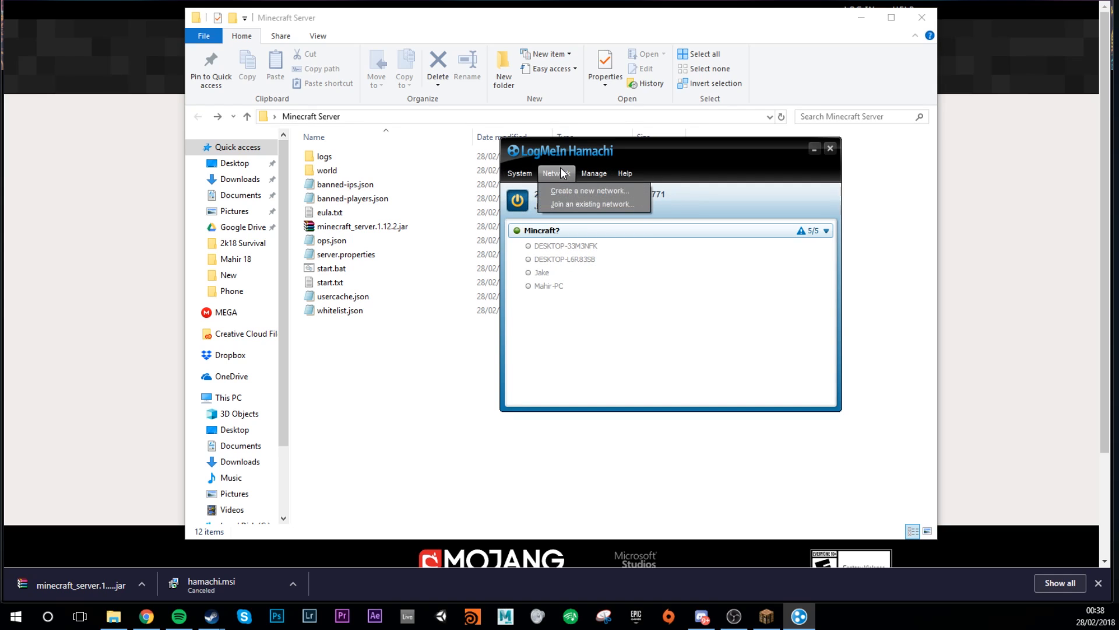
{"action": "left_click", "coordinate": [588, 190]}
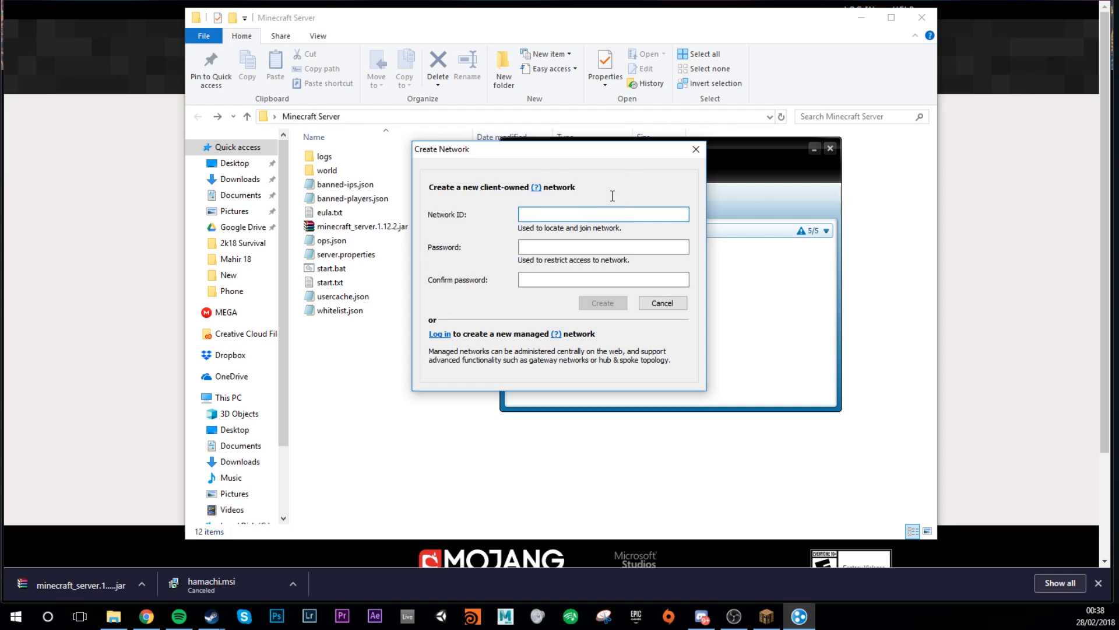
{"action": "type", "text": "Test1"}
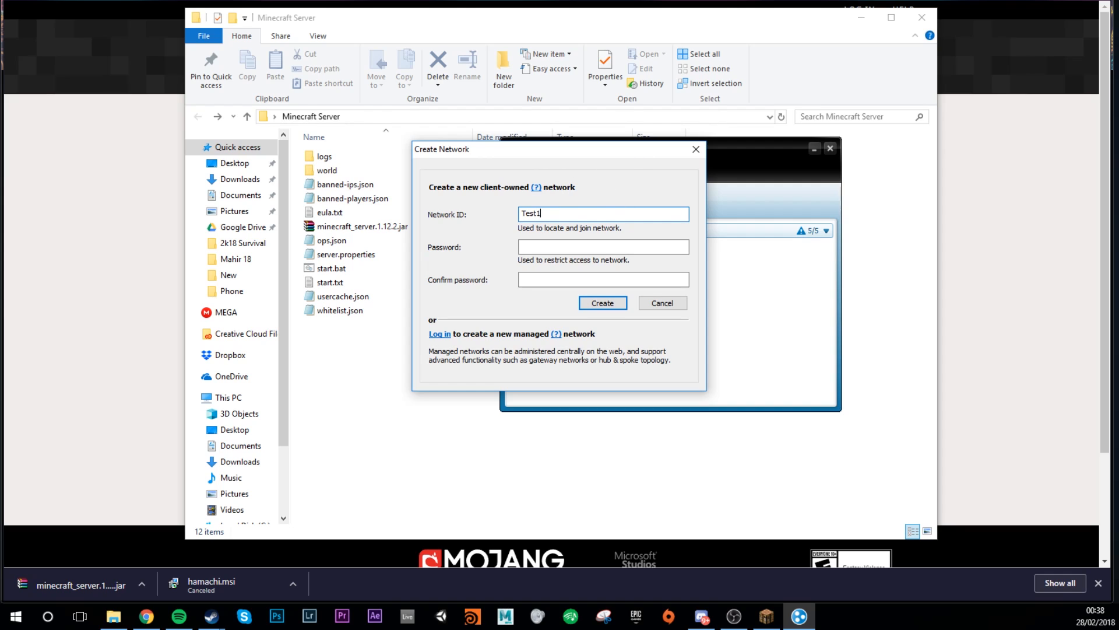
{"action": "type", "text": "23"}
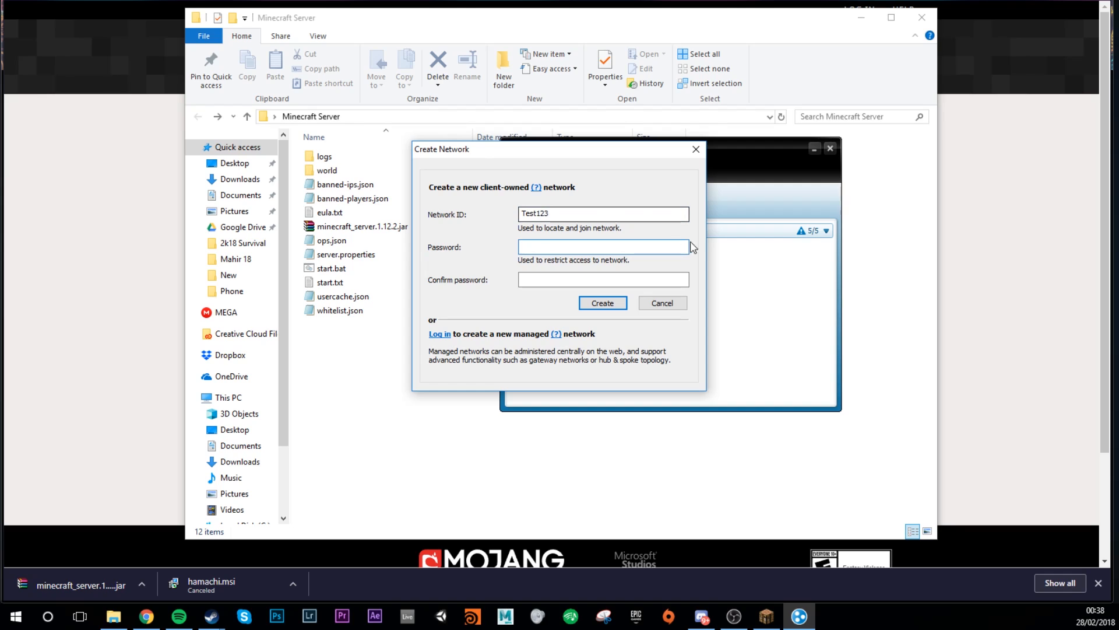
{"action": "left_click", "coordinate": [603, 247]}
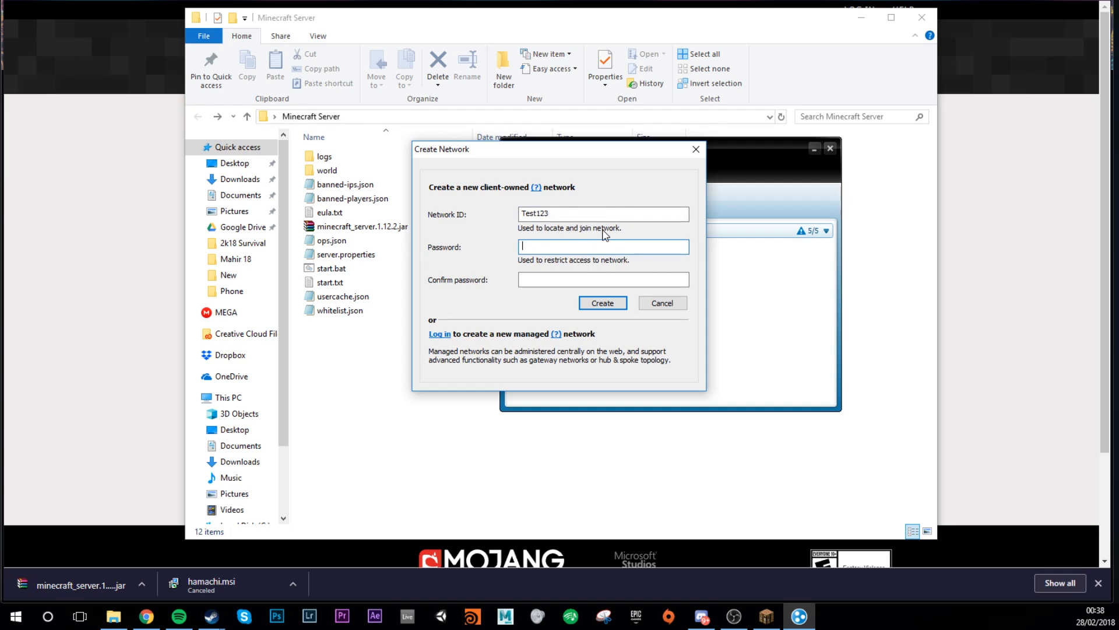
{"action": "type", "text": "•••••"}
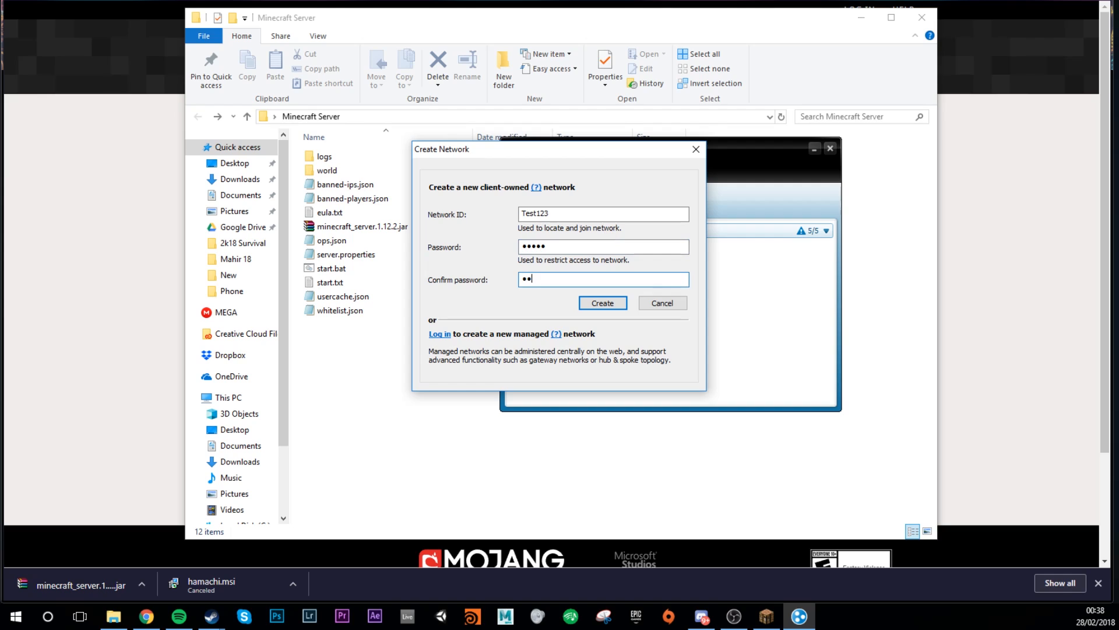
{"action": "left_click", "coordinate": [600, 303]}
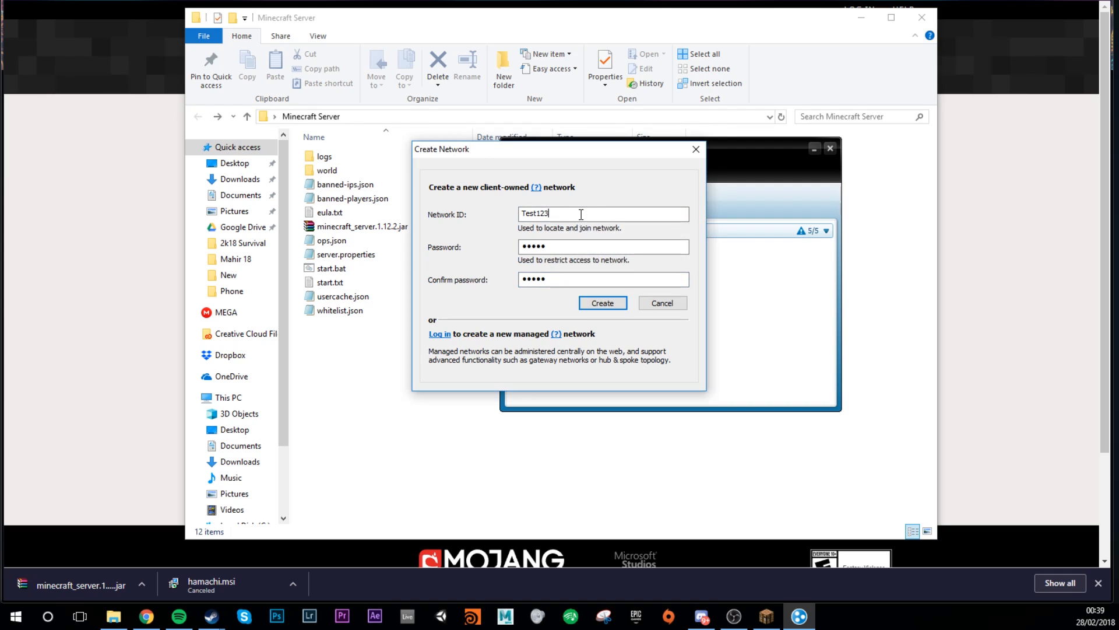
{"action": "type", "text": "98"}
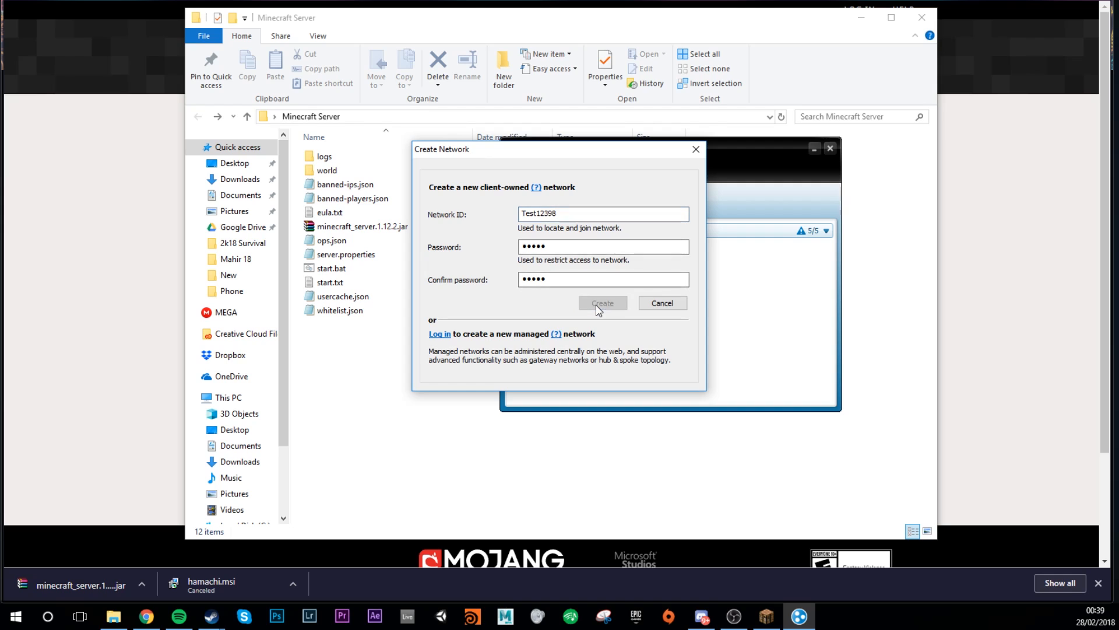
{"action": "type", "text": "345345"}
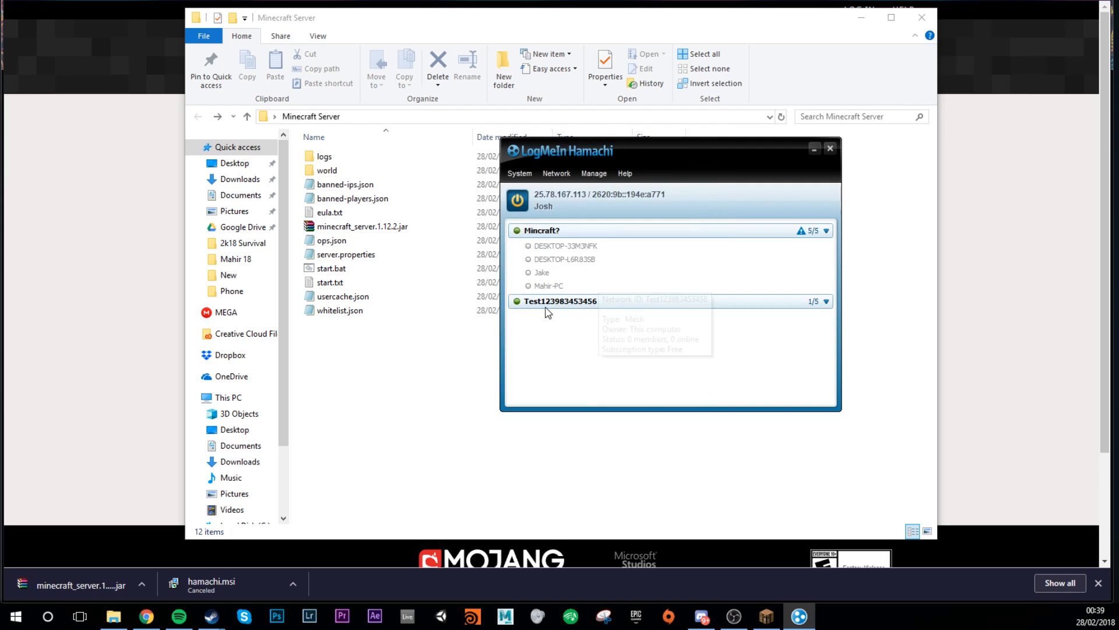
{"action": "mouse_move", "coordinate": [568, 322]}
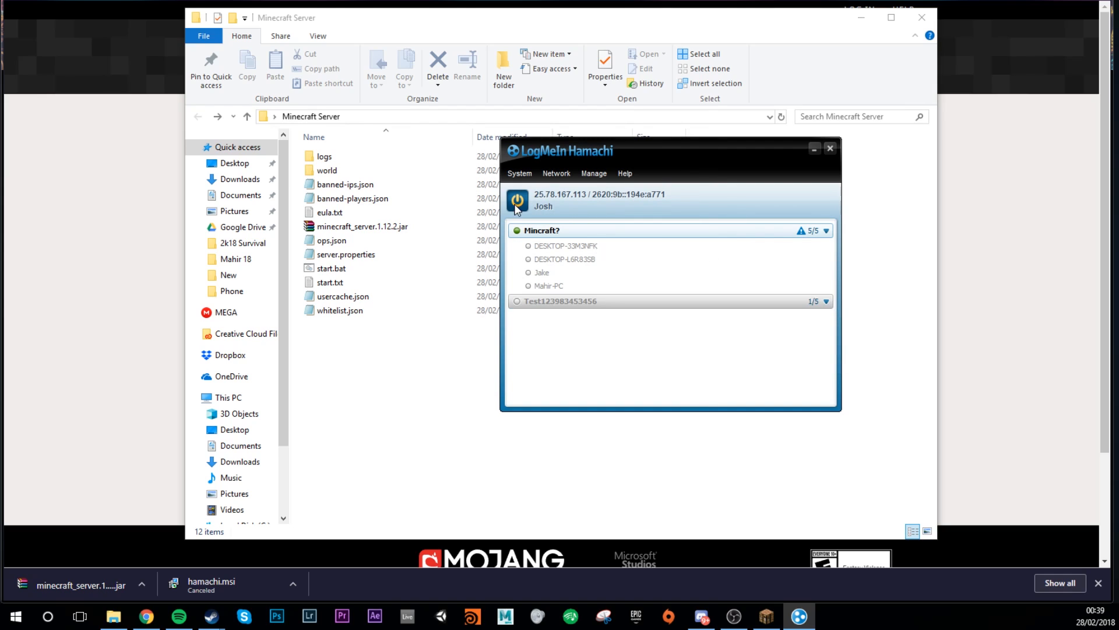
{"action": "left_click", "coordinate": [556, 172]}
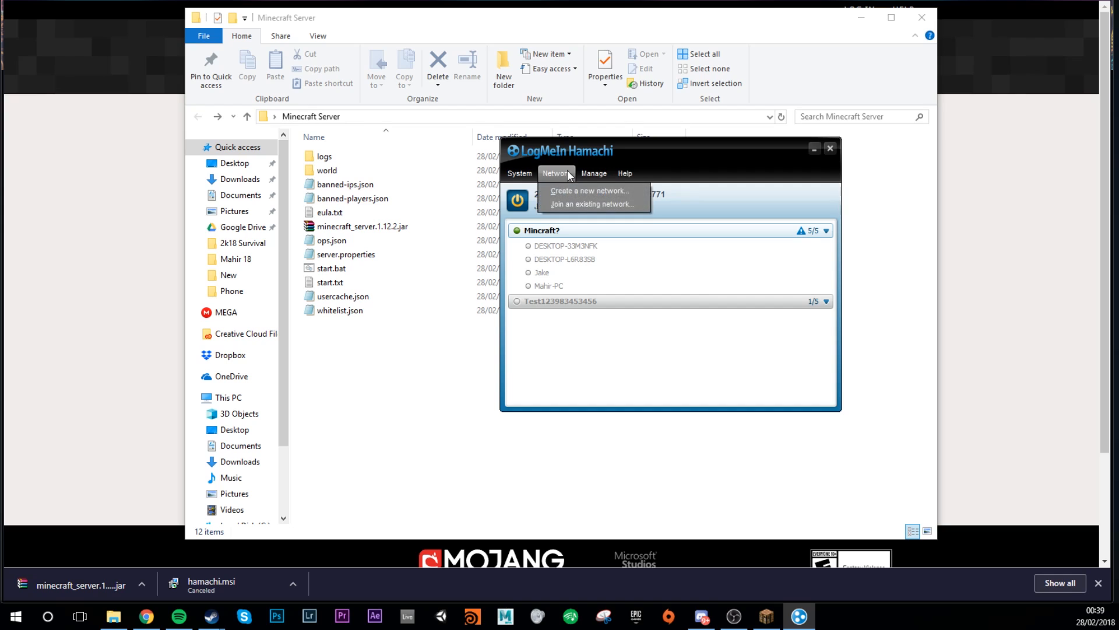
{"action": "left_click", "coordinate": [590, 204]}
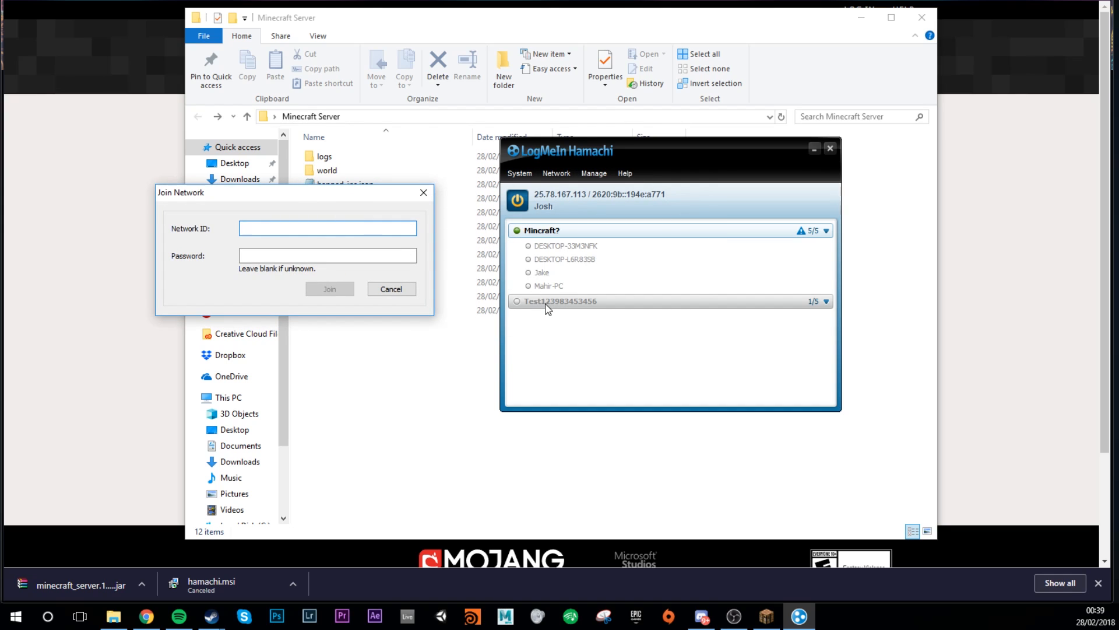
{"action": "left_click", "coordinate": [327, 255]}
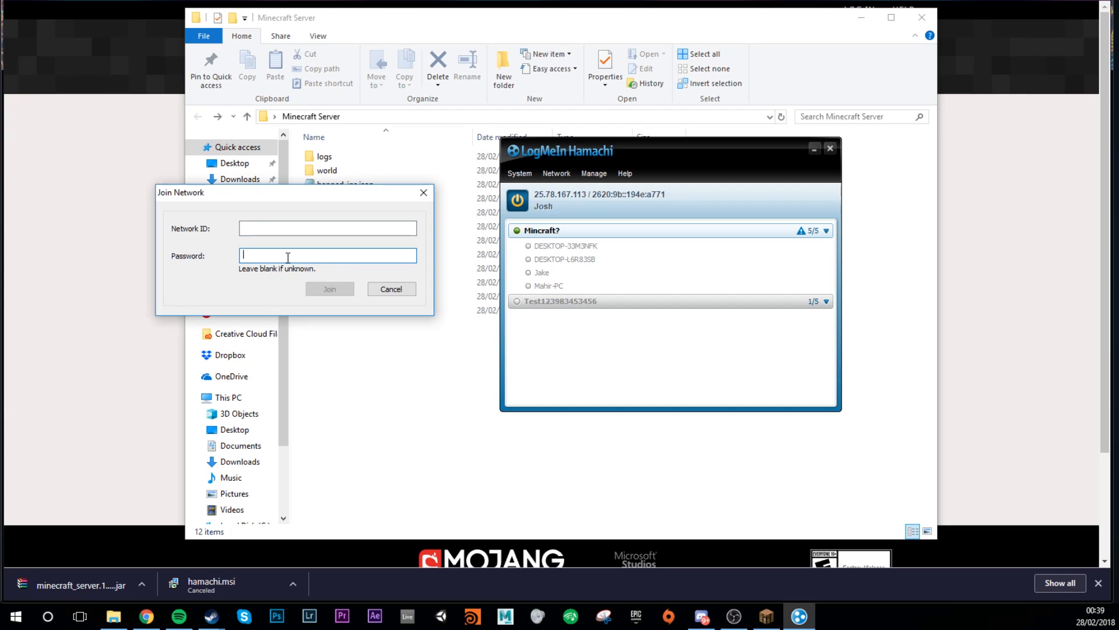
{"action": "left_click", "coordinate": [391, 288]}
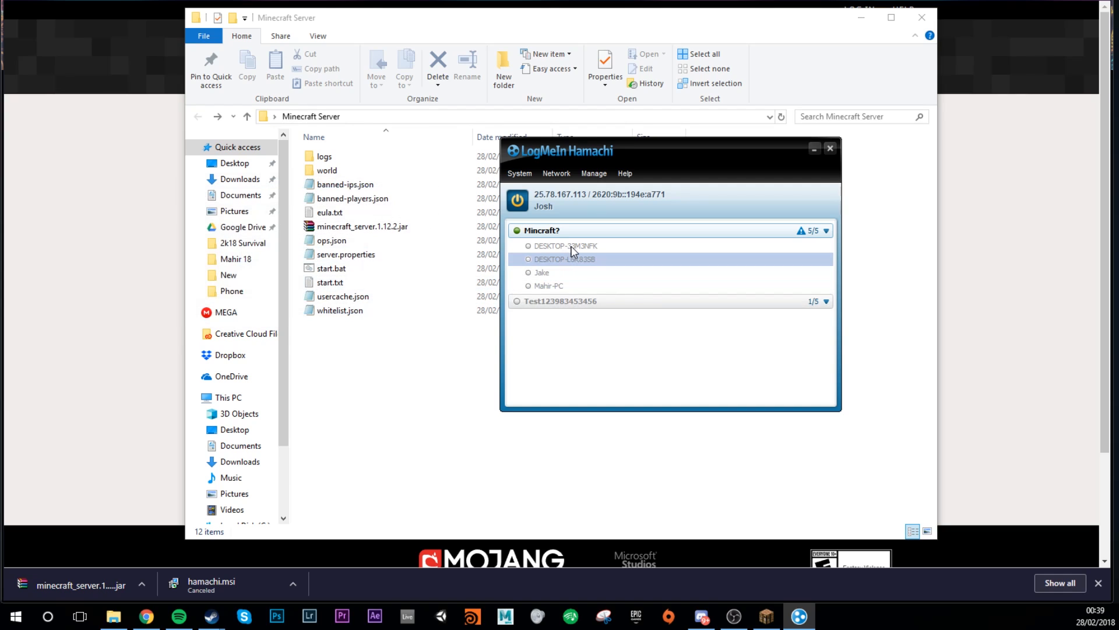
{"action": "mouse_move", "coordinate": [725, 301]}
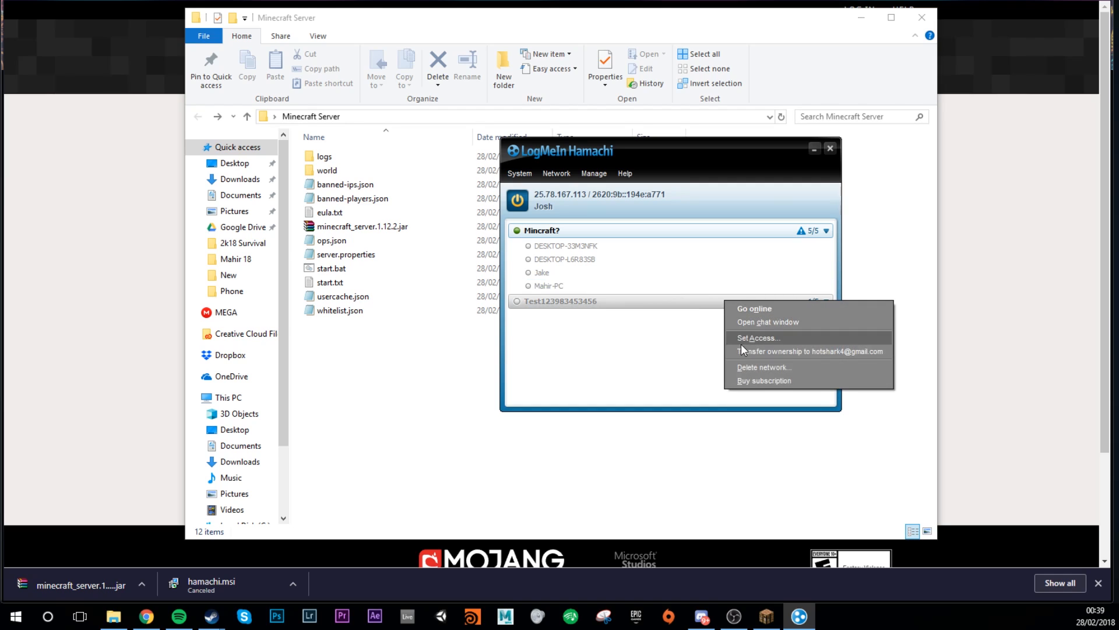
{"action": "left_click", "coordinate": [382, 294]}
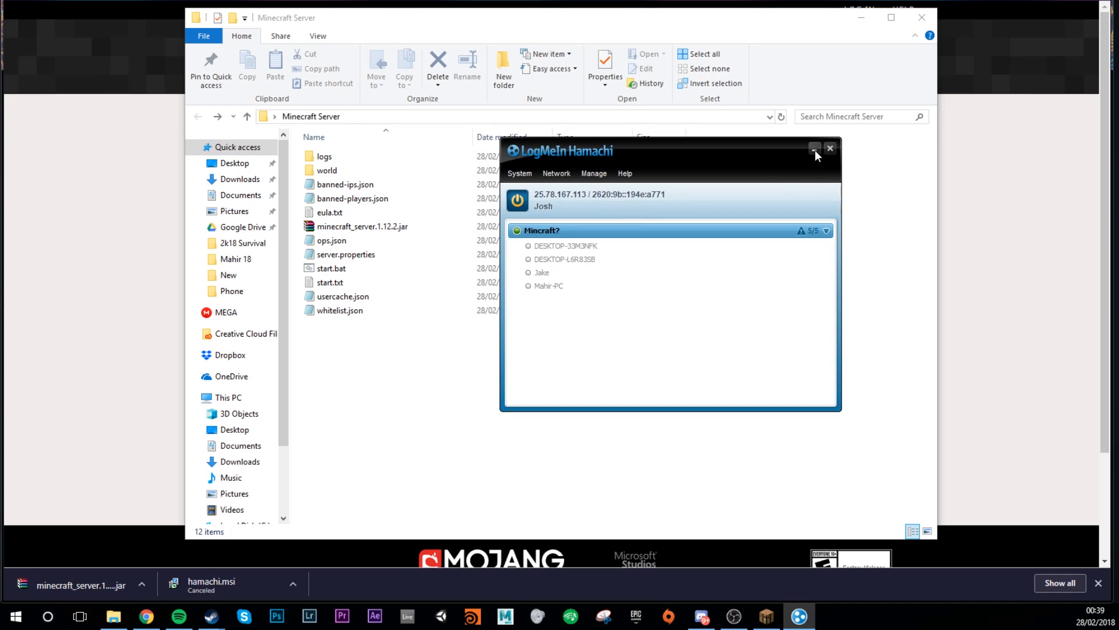
Paste 25.78.167.113 as server-ip in server.properties and save it while closing Notepad
{"action": "double_click", "coordinate": [346, 254]}
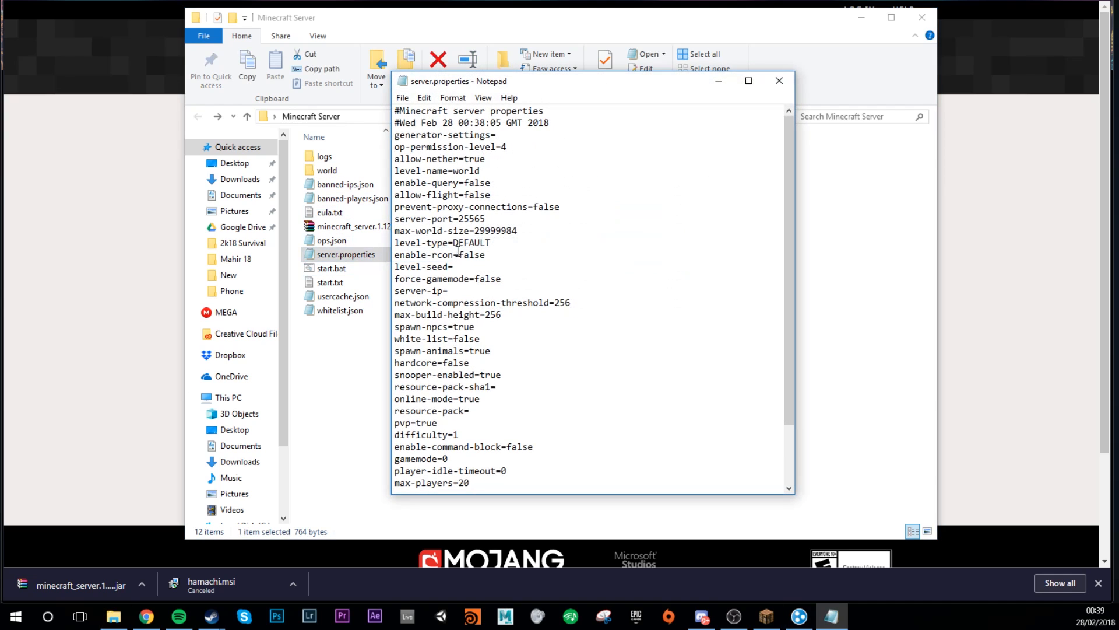
{"action": "right_click", "coordinate": [451, 292]}
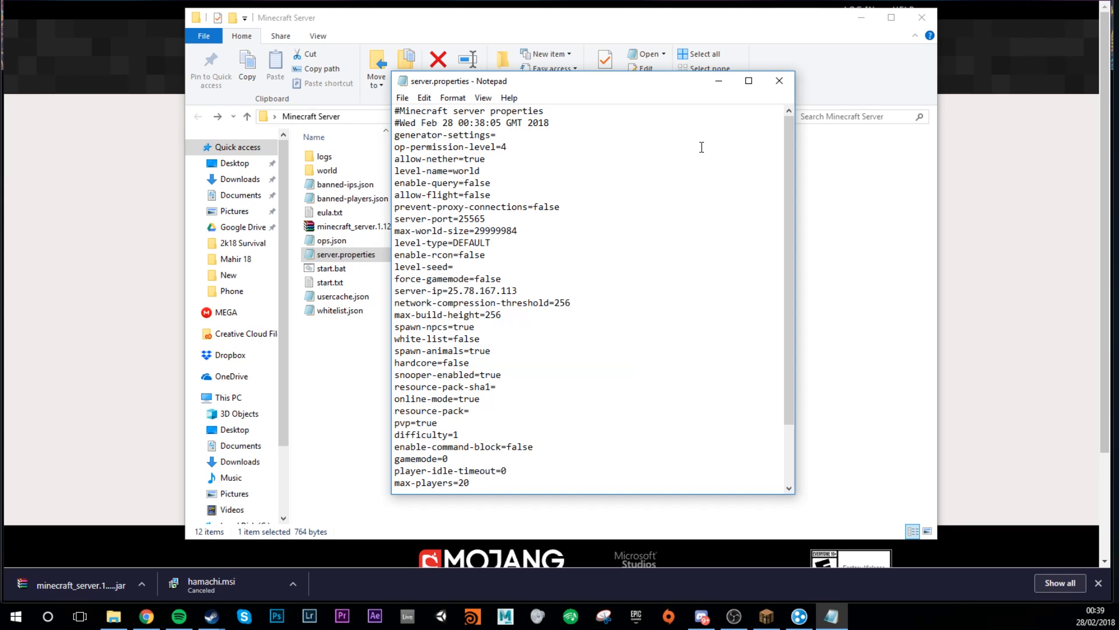
{"action": "mouse_move", "coordinate": [788, 160]}
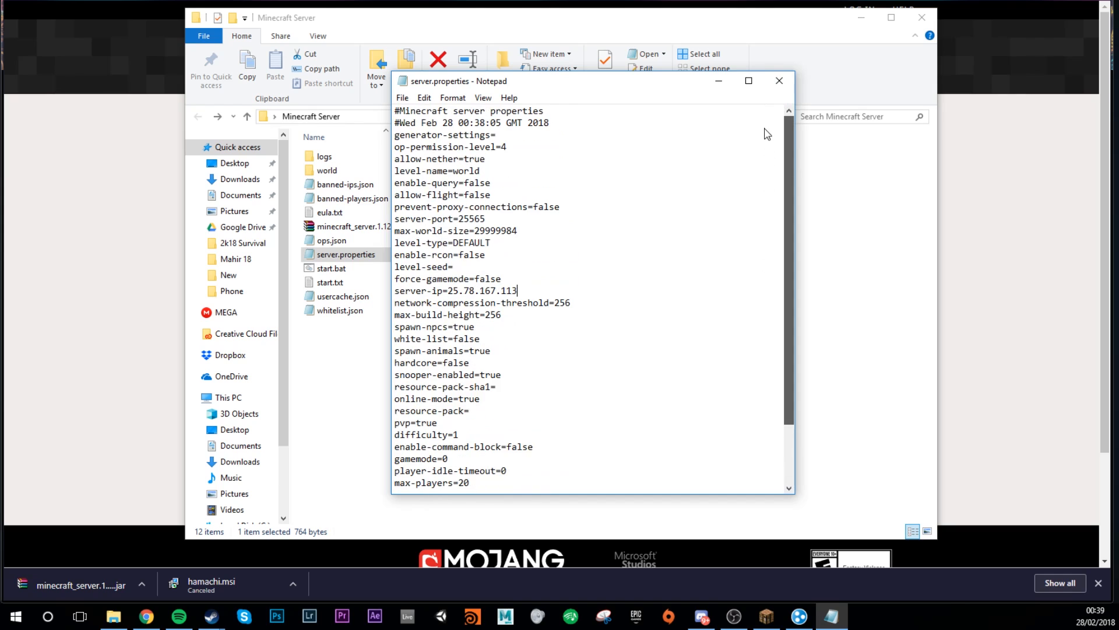
{"action": "scroll", "scroll_direction": "down", "scroll_amount": 3}
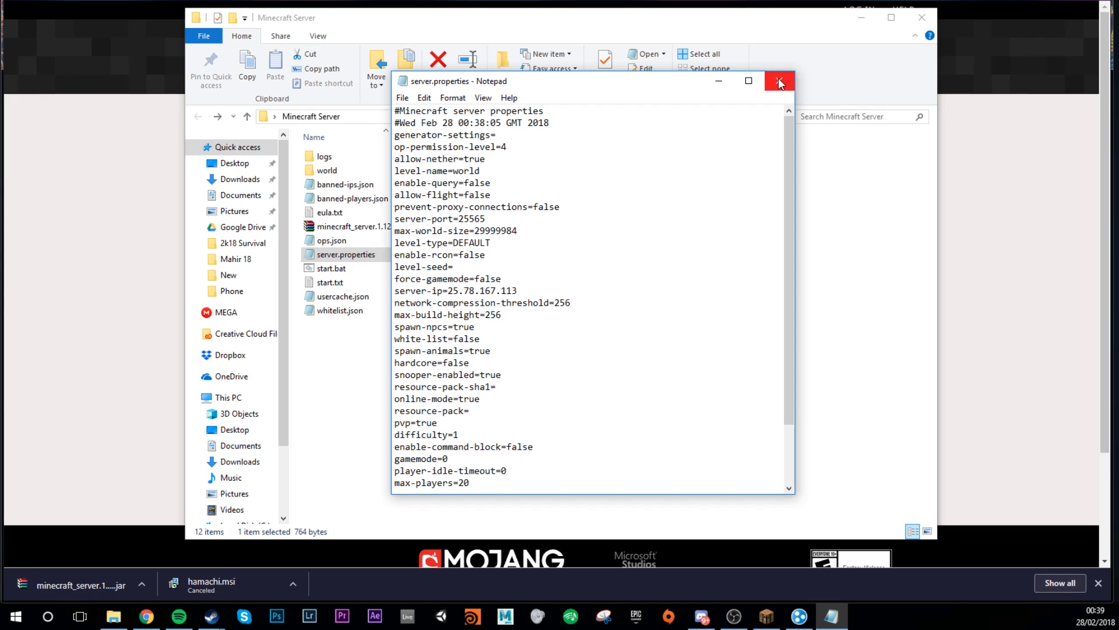
{"action": "left_click", "coordinate": [779, 80]}
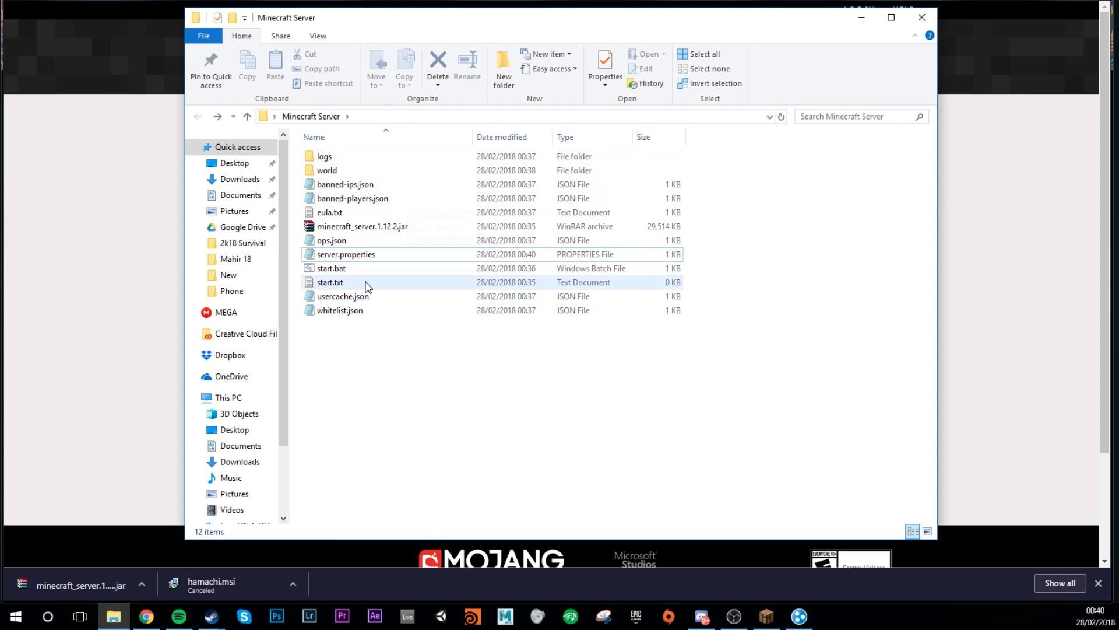
Launch the server from start.bat and bring the Minecraft window forward
{"action": "left_click", "coordinate": [331, 268]}
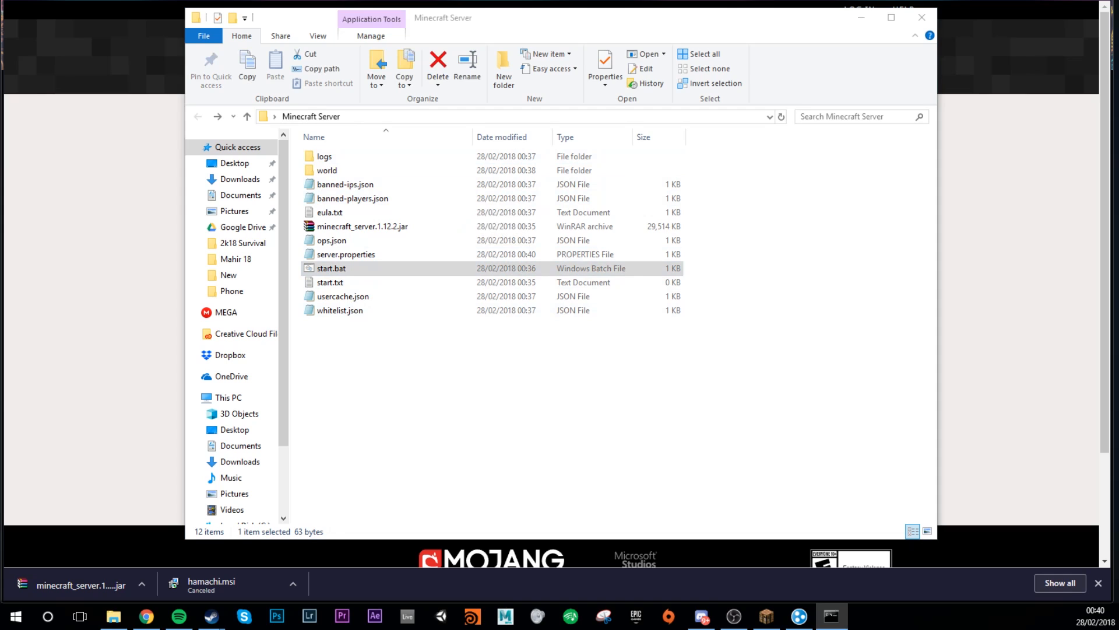
{"action": "double_click", "coordinate": [331, 267]}
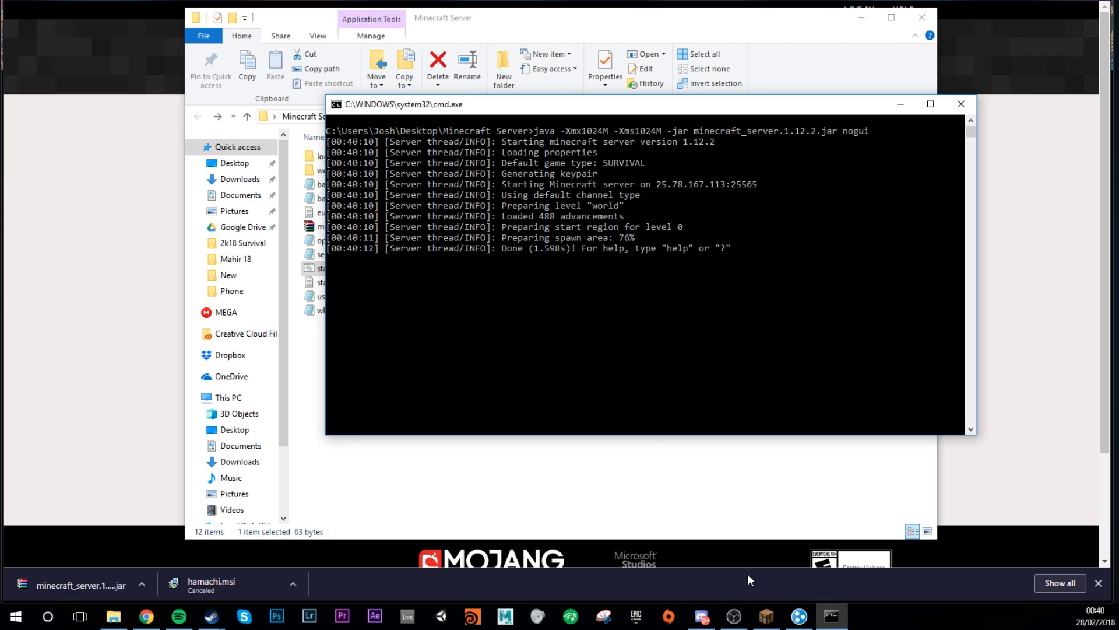
{"action": "left_click", "coordinate": [765, 616]}
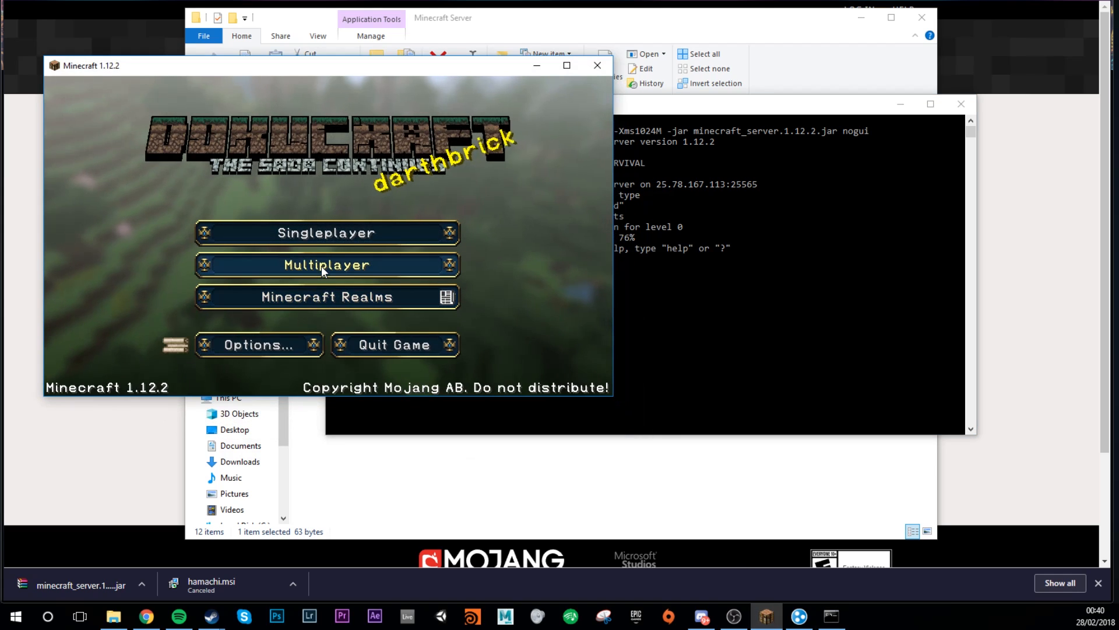
Join and leave the server, then change My Server's address to 25.78.167.113
{"action": "left_click", "coordinate": [326, 264]}
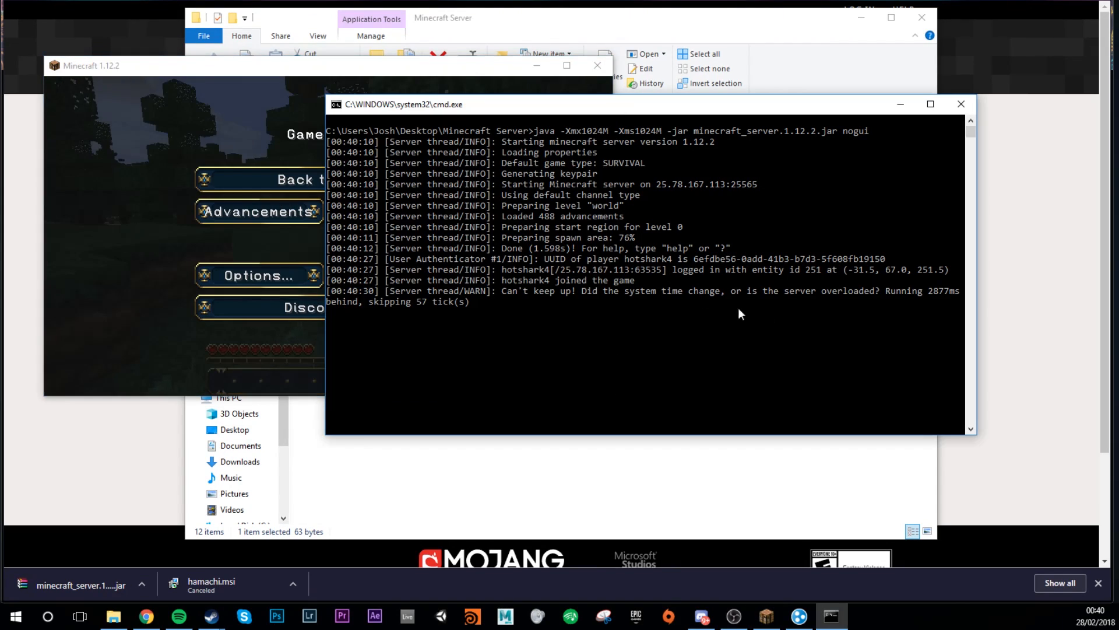
{"action": "mouse_move", "coordinate": [614, 339]}
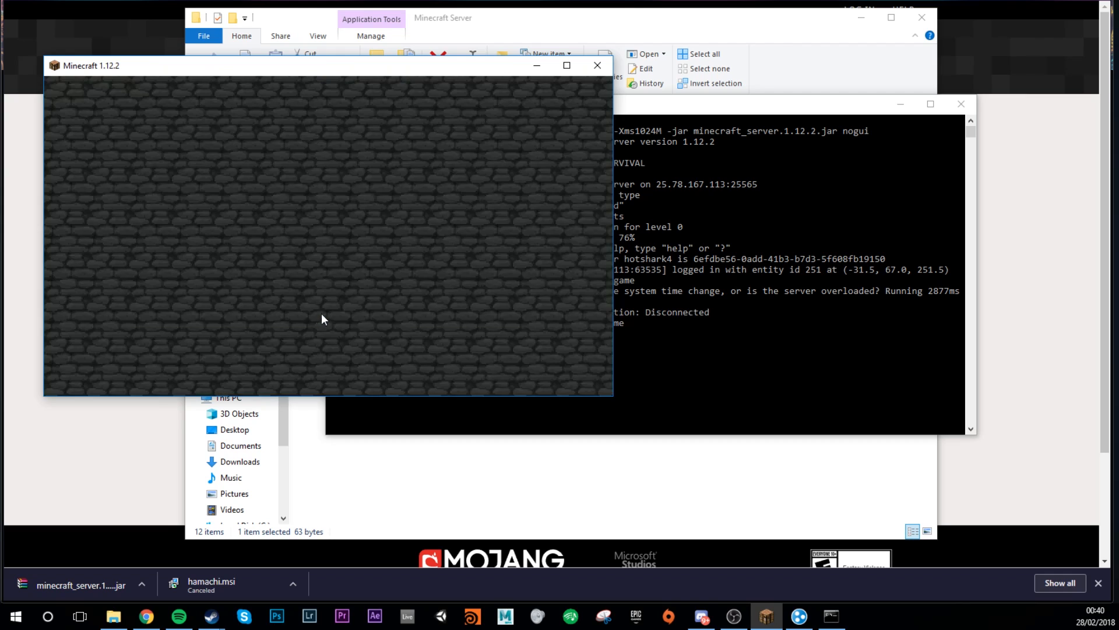
{"action": "left_click", "coordinate": [321, 314]}
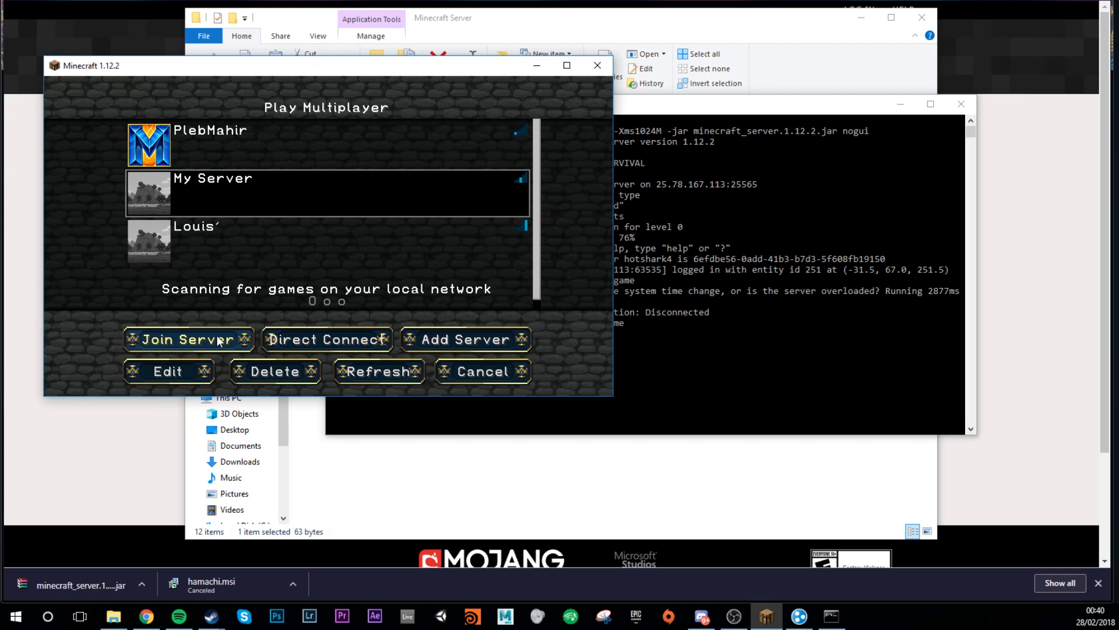
{"action": "left_click", "coordinate": [167, 370]}
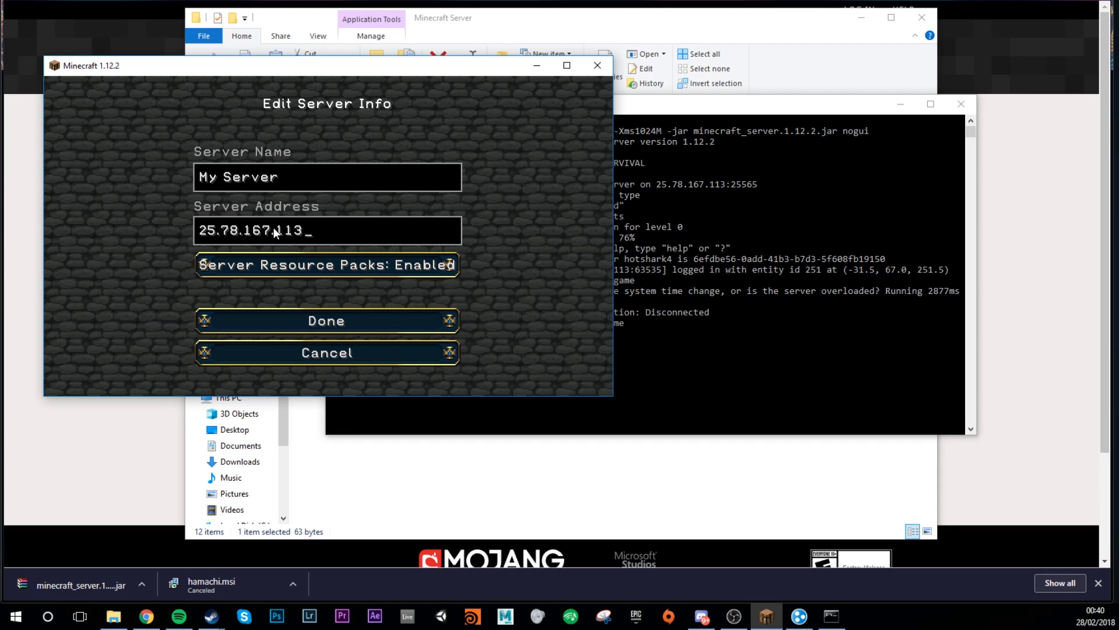
{"action": "left_click", "coordinate": [325, 321]}
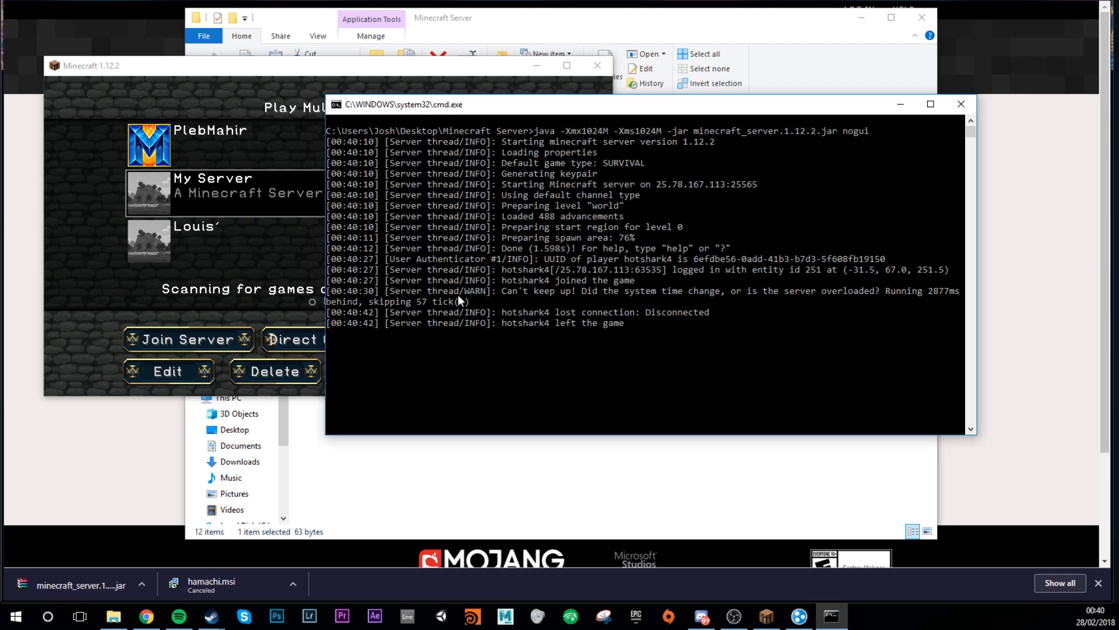
{"action": "mouse_move", "coordinate": [578, 35]}
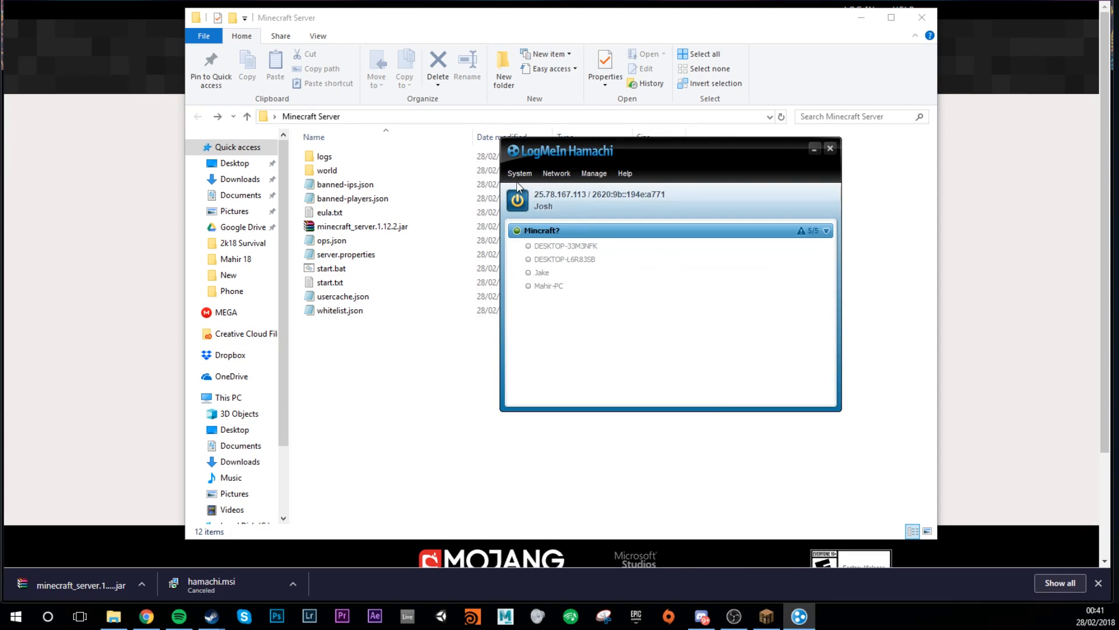
{"action": "mouse_move", "coordinate": [799, 161]}
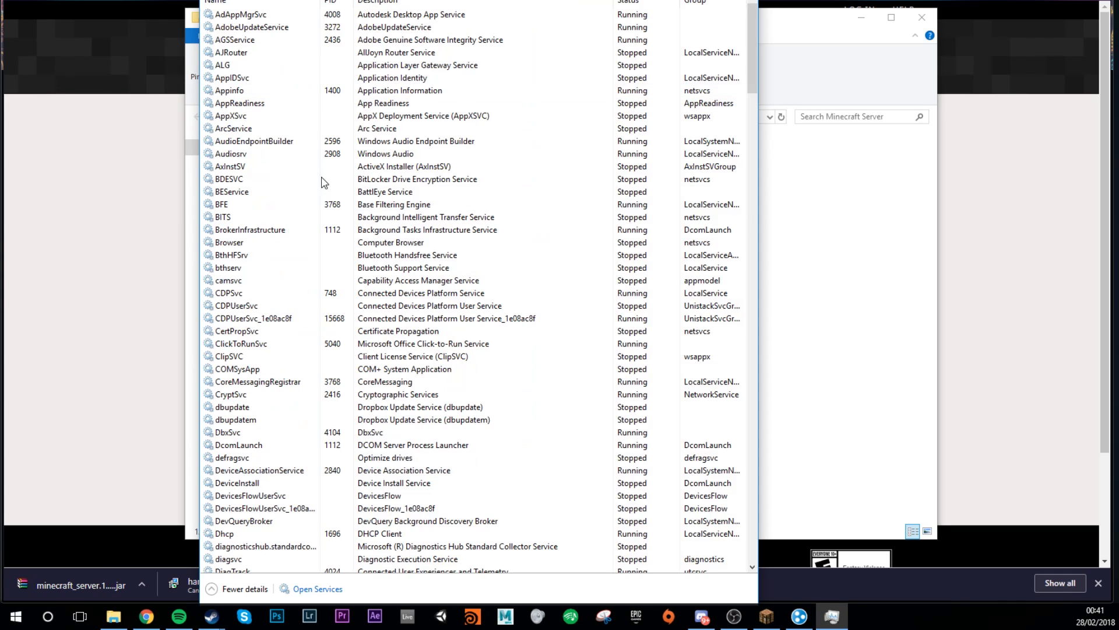
Scroll the Services list to find Hamachi2Svc running
{"action": "scroll", "scroll_direction": "down", "scroll_amount": 3}
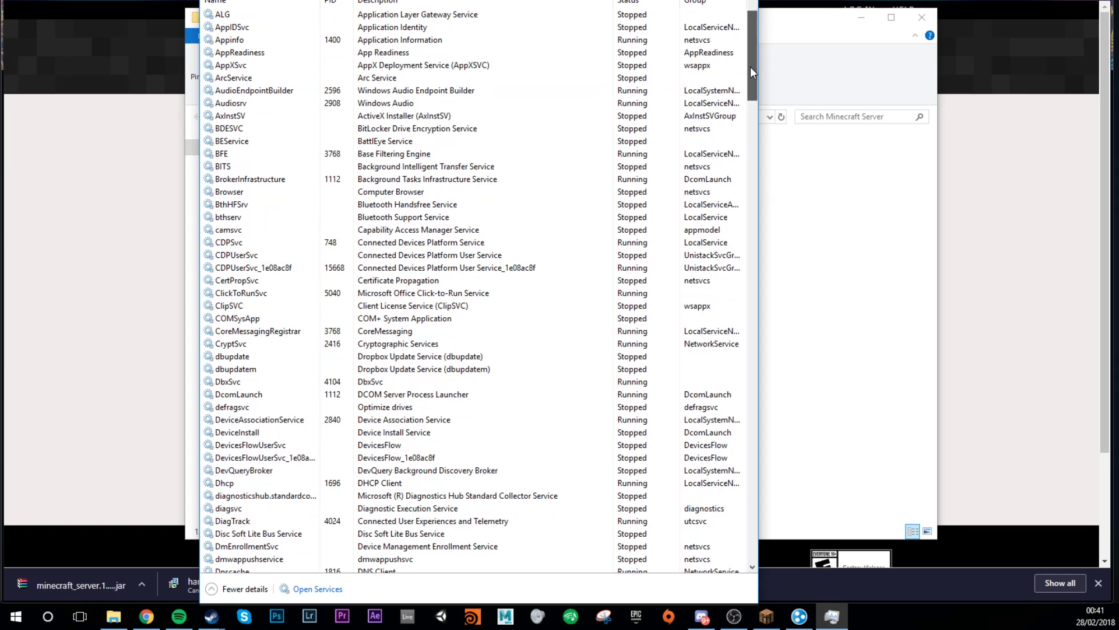
{"action": "scroll", "scroll_direction": "down", "scroll_amount": 3}
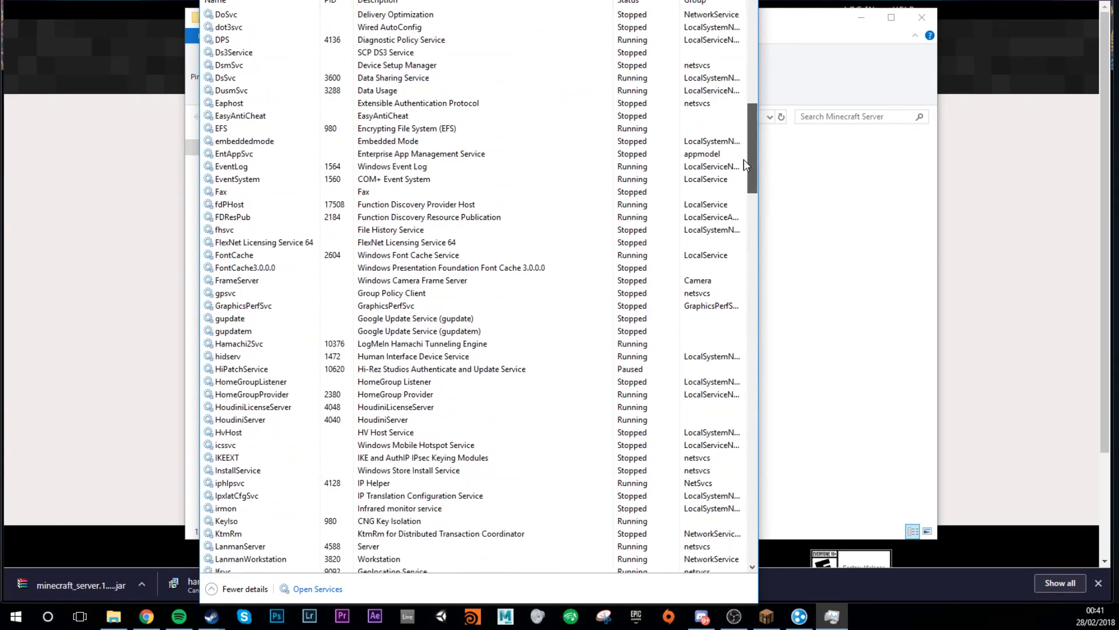
{"action": "scroll", "scroll_direction": "down", "scroll_amount": 3}
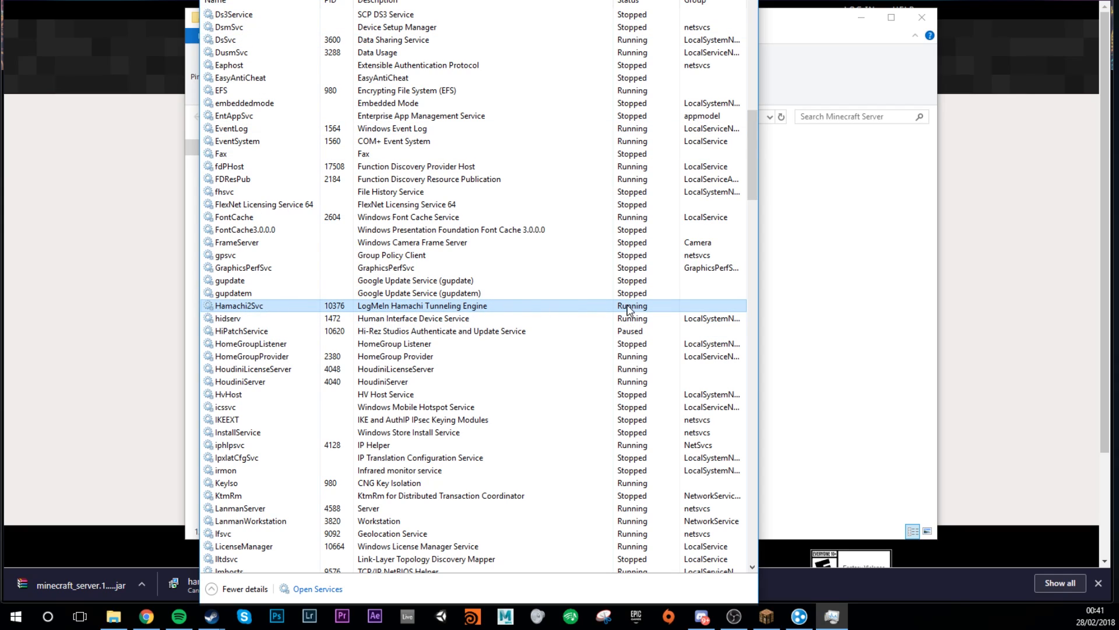
{"action": "mouse_move", "coordinate": [642, 311]}
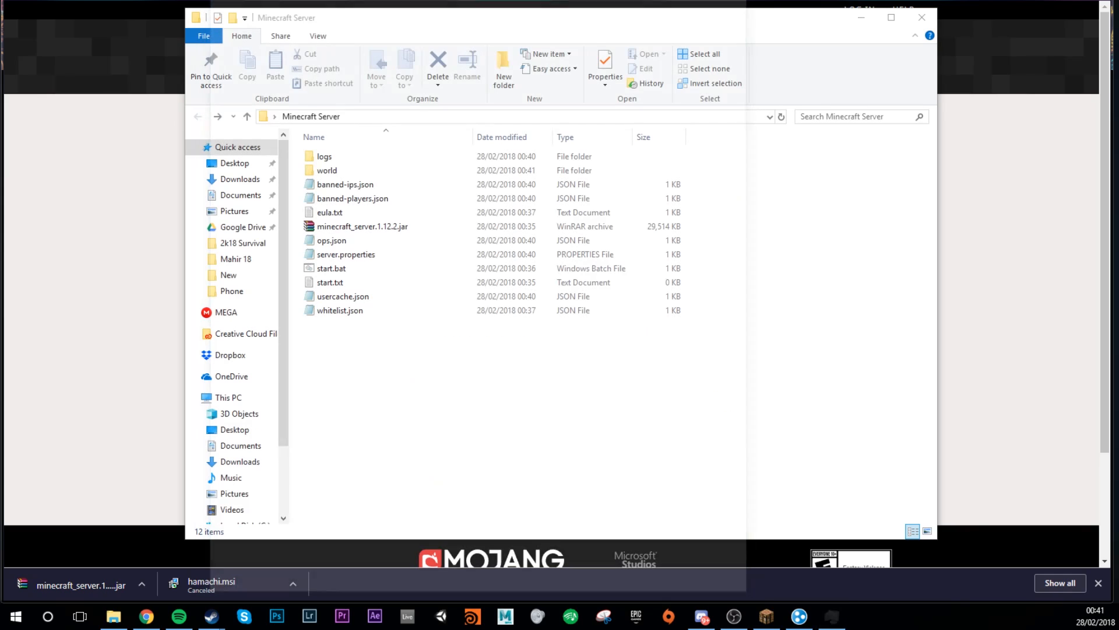
Clear the browser away and select start.bat in the Minecraft Server folder
{"action": "left_click", "coordinate": [330, 282]}
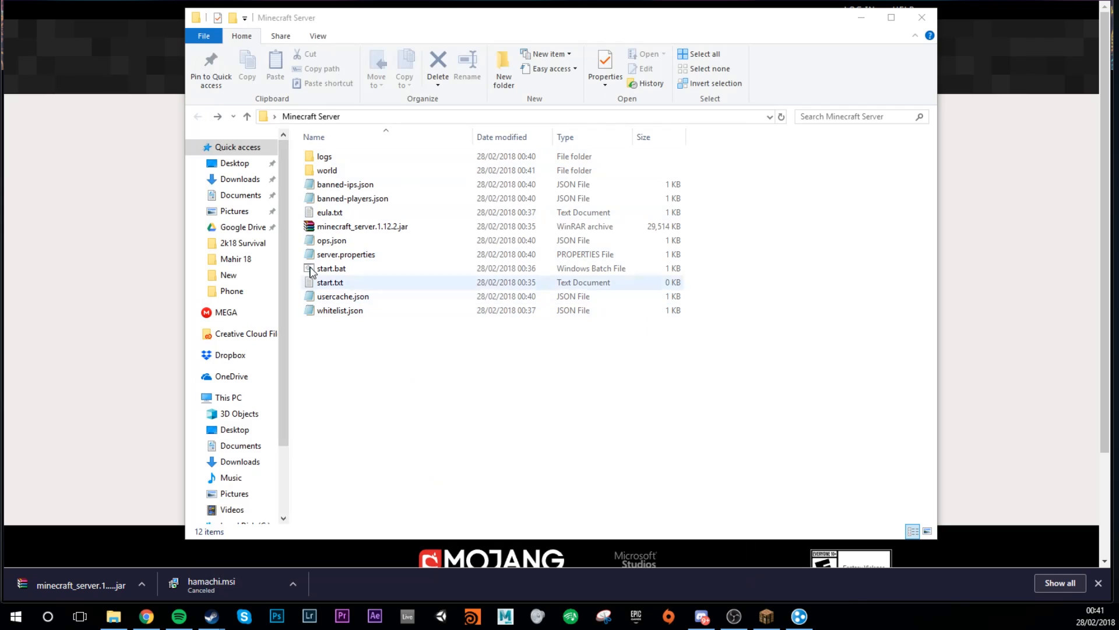
{"action": "left_click", "coordinate": [324, 350]}
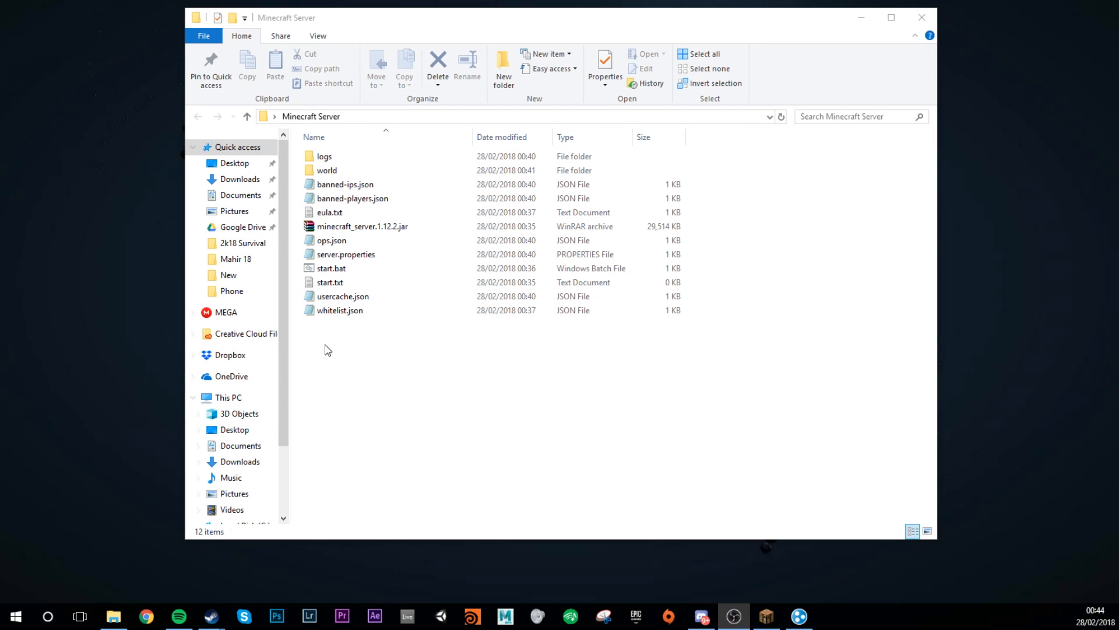
{"action": "left_click", "coordinate": [331, 267]}
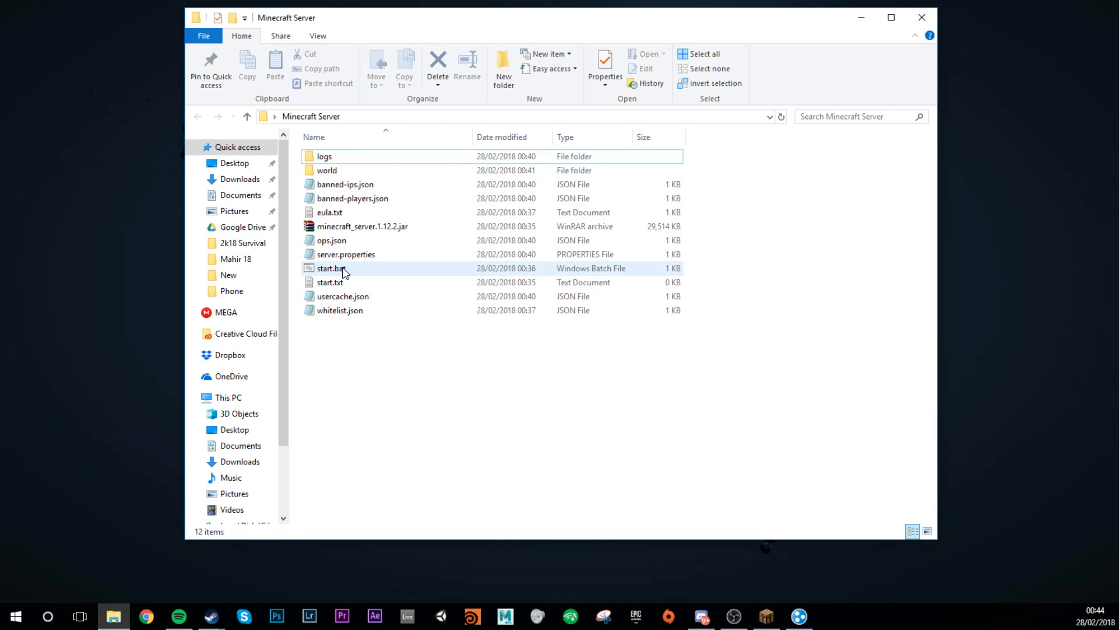
{"action": "left_click", "coordinate": [331, 268]}
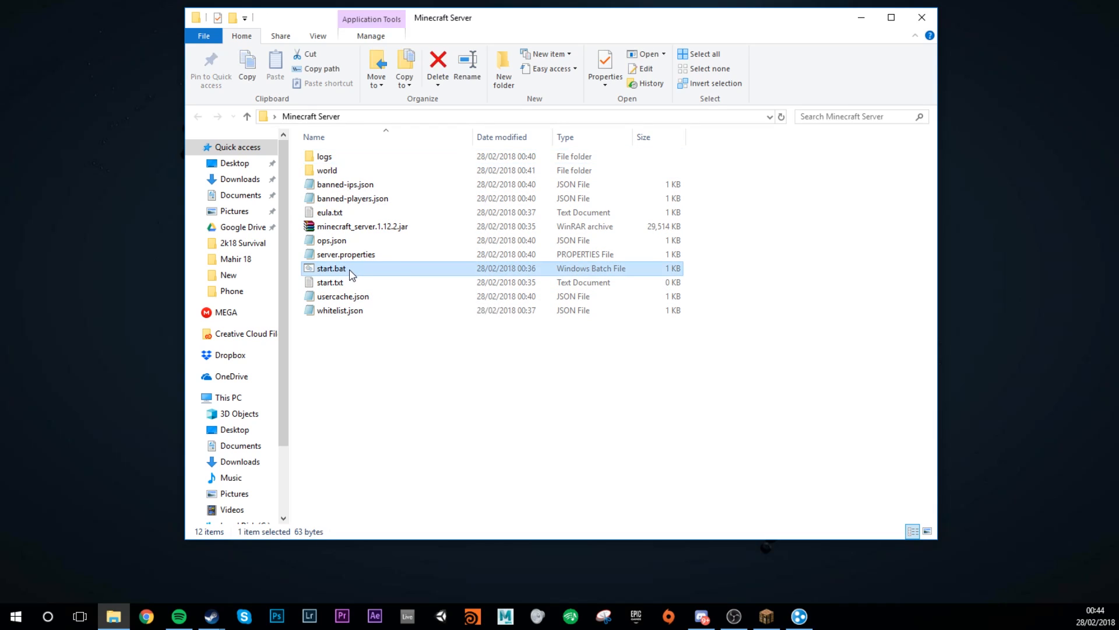
{"action": "mouse_move", "coordinate": [391, 341]}
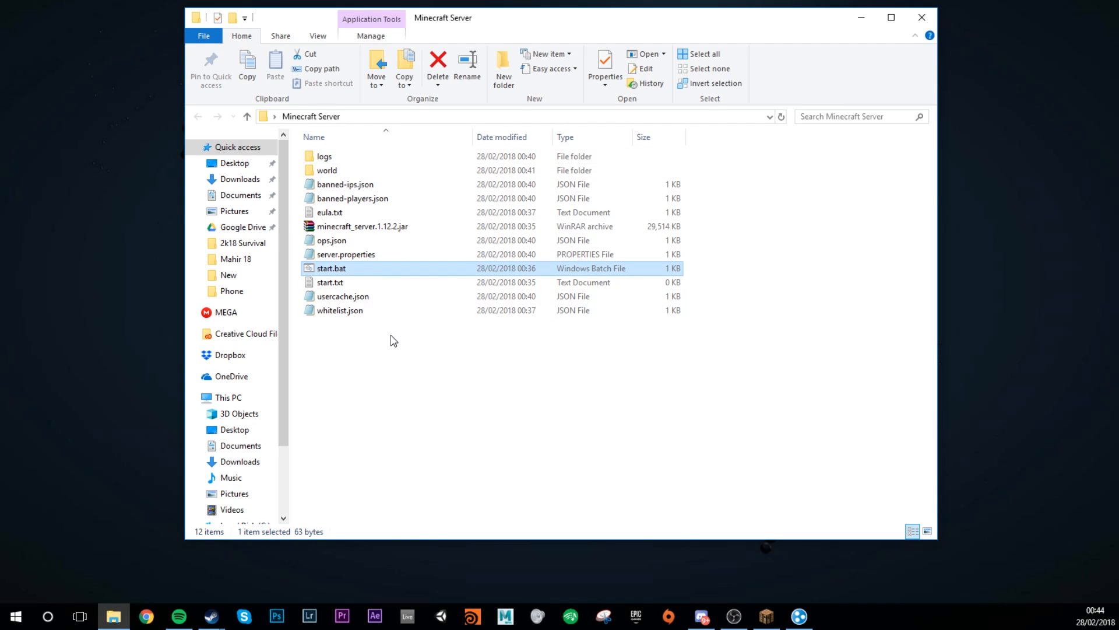
{"action": "mouse_move", "coordinate": [379, 337]}
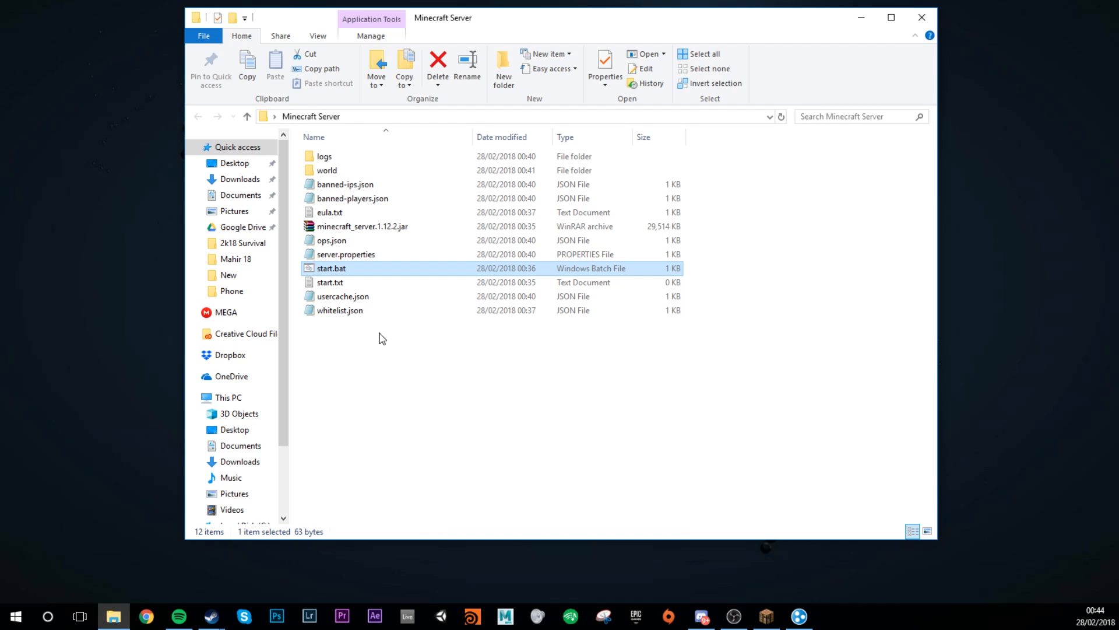